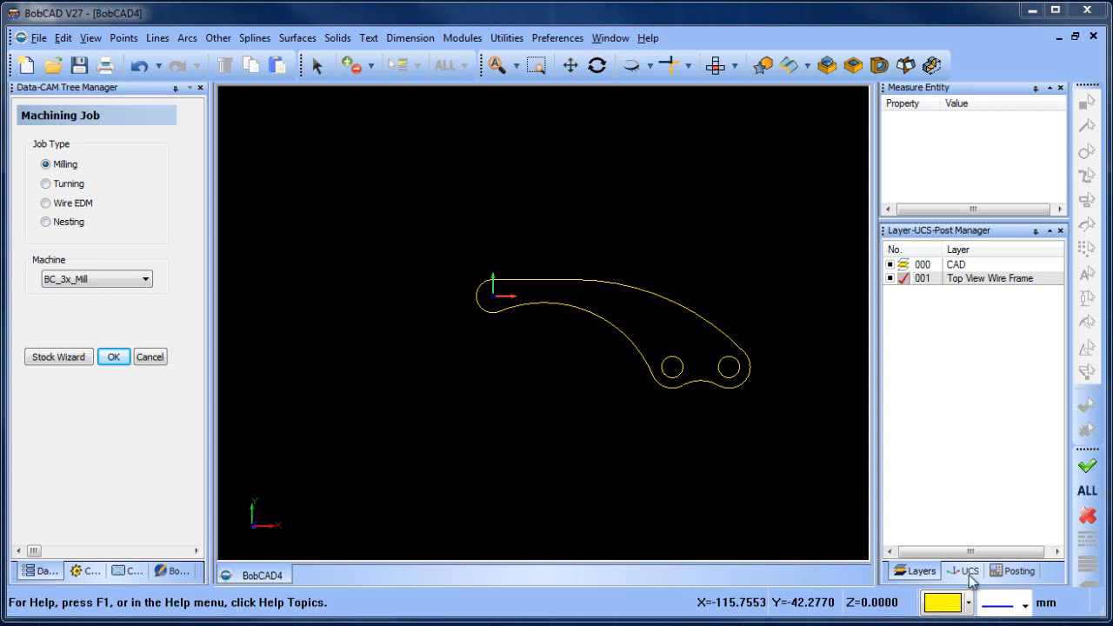
In the UCS list, set Front (X/Z) as the active UCS.
{"action": "left_click", "coordinate": [963, 570]}
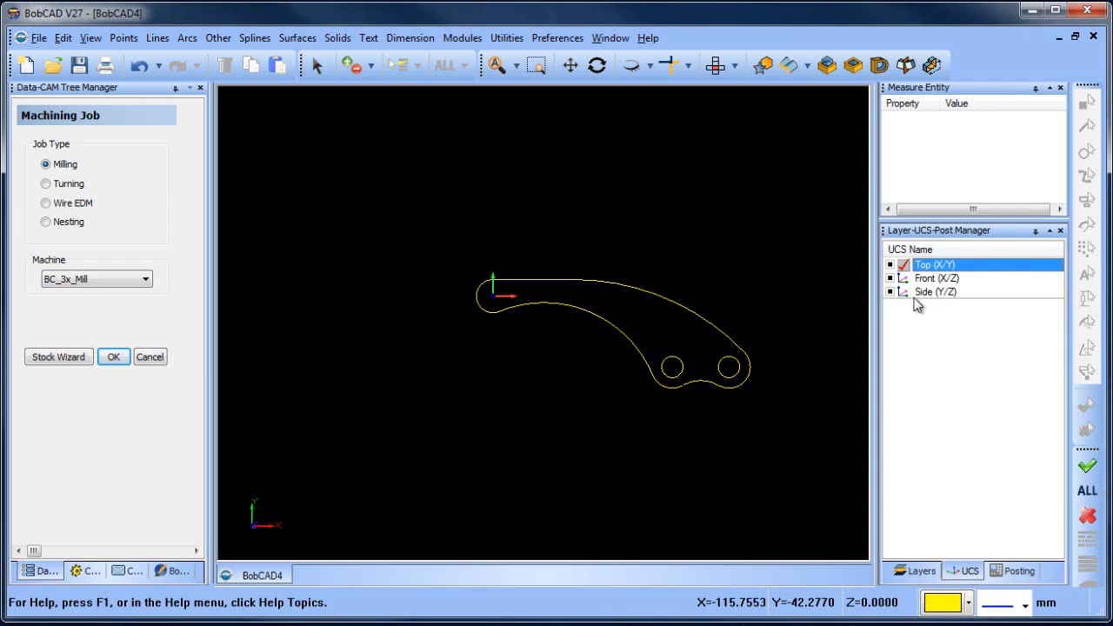
{"action": "left_click", "coordinate": [938, 278]}
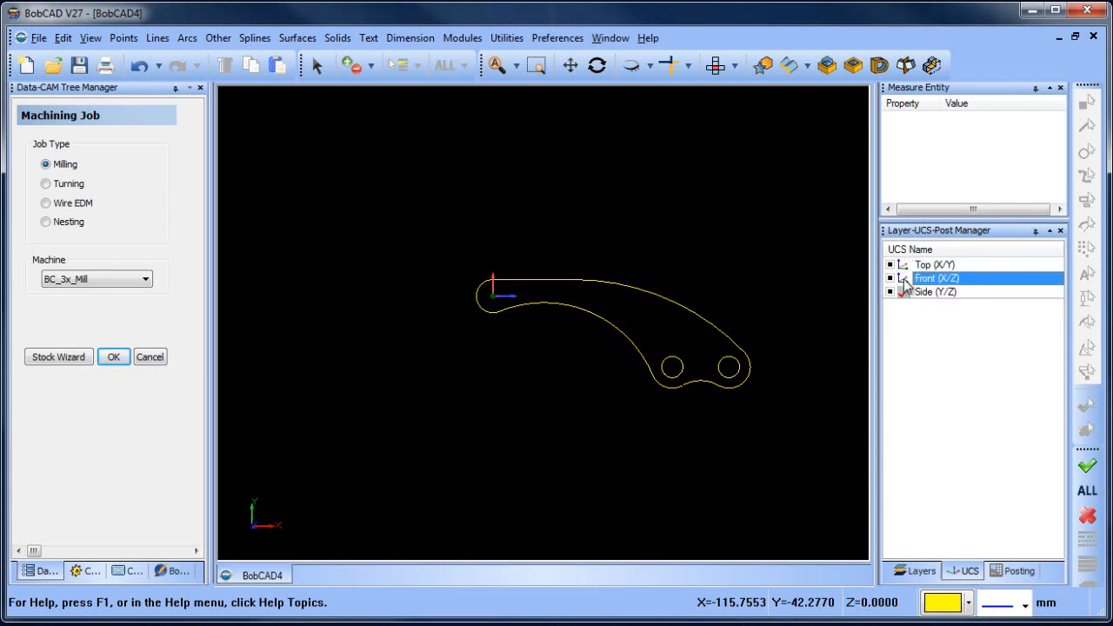
{"action": "right_click", "coordinate": [935, 291]}
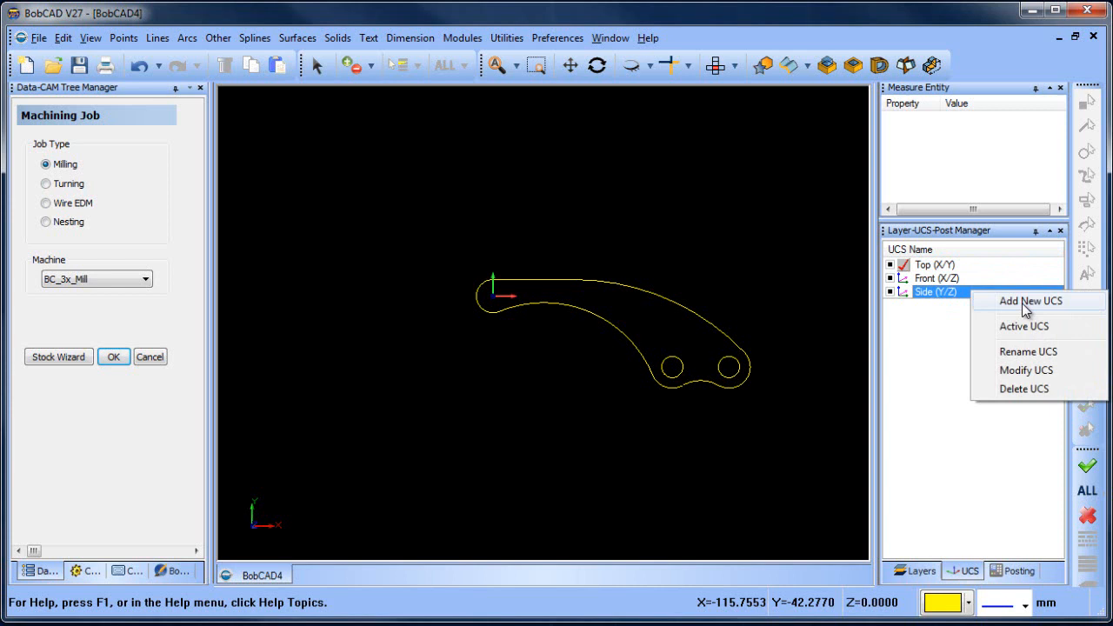
{"action": "mouse_move", "coordinate": [1053, 359]}
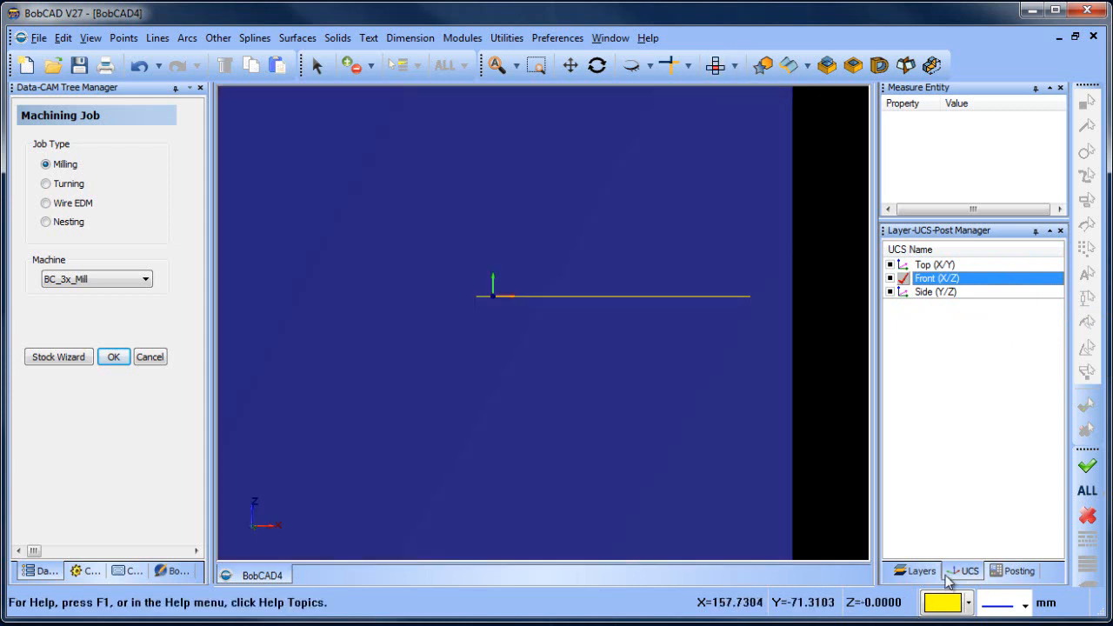
Back in the layer list, hide layer 001 Top View Wire Frame.
{"action": "left_click", "coordinate": [920, 571]}
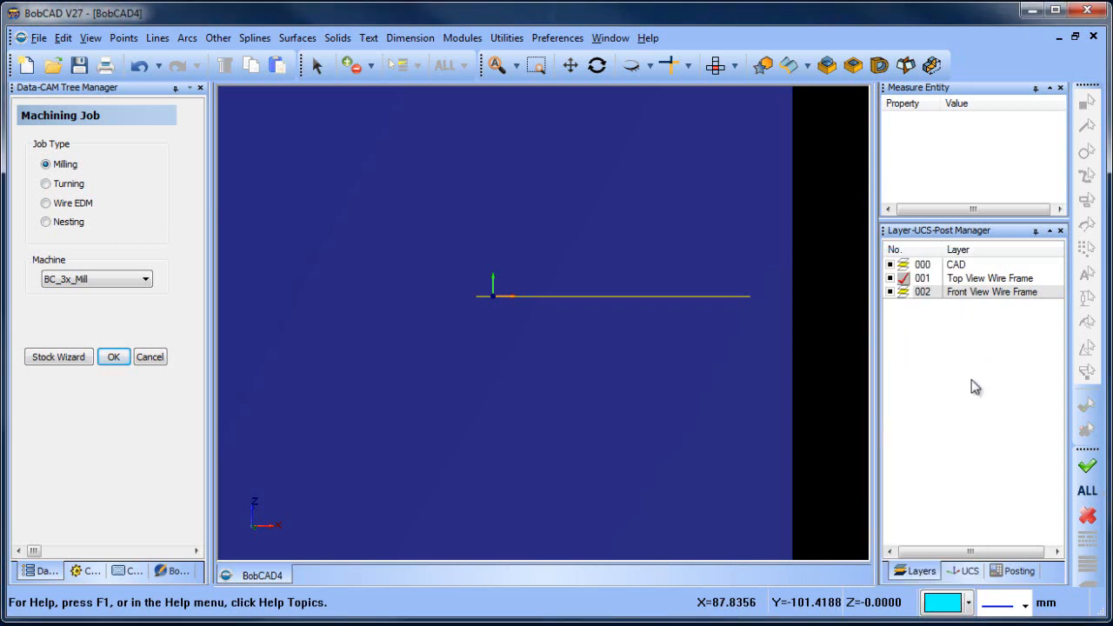
{"action": "left_click", "coordinate": [992, 291]}
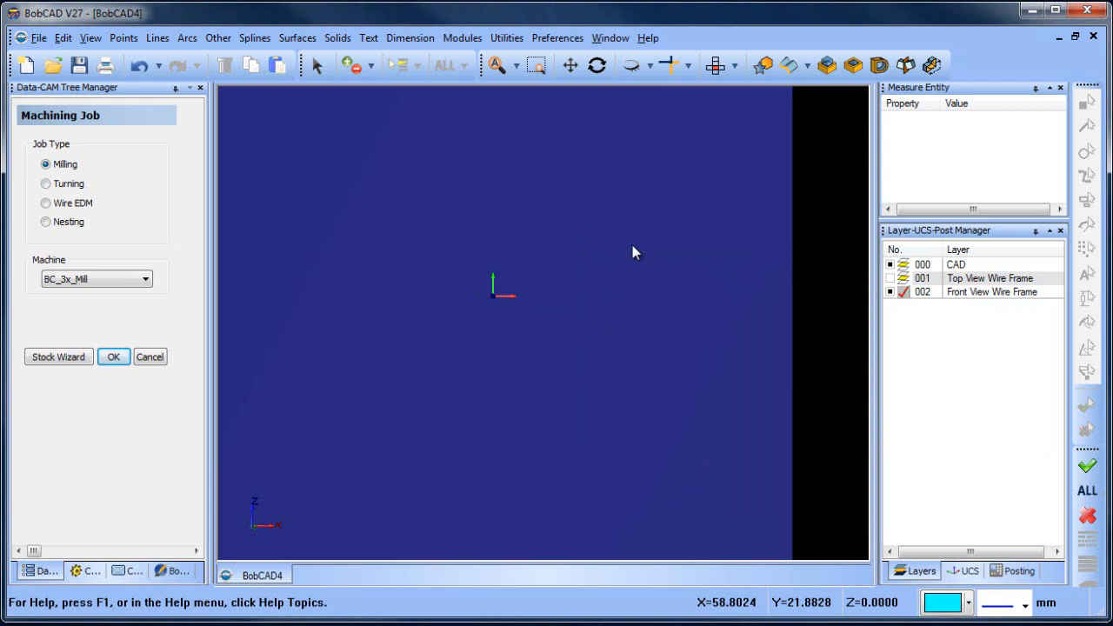
{"action": "mouse_move", "coordinate": [274, 56]}
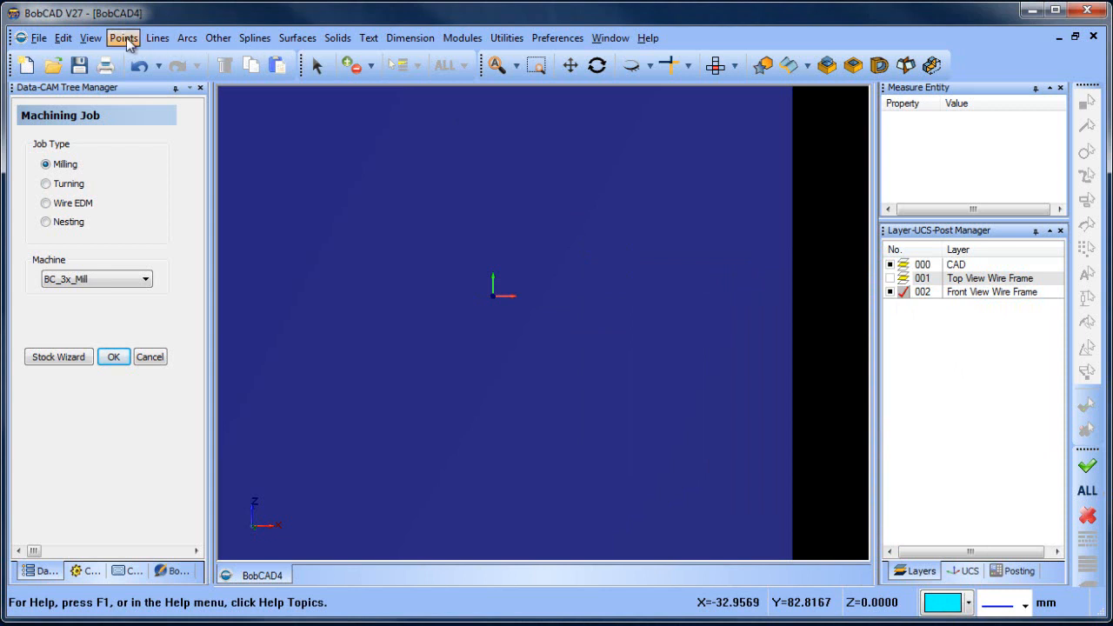
{"action": "mouse_move", "coordinate": [157, 37]}
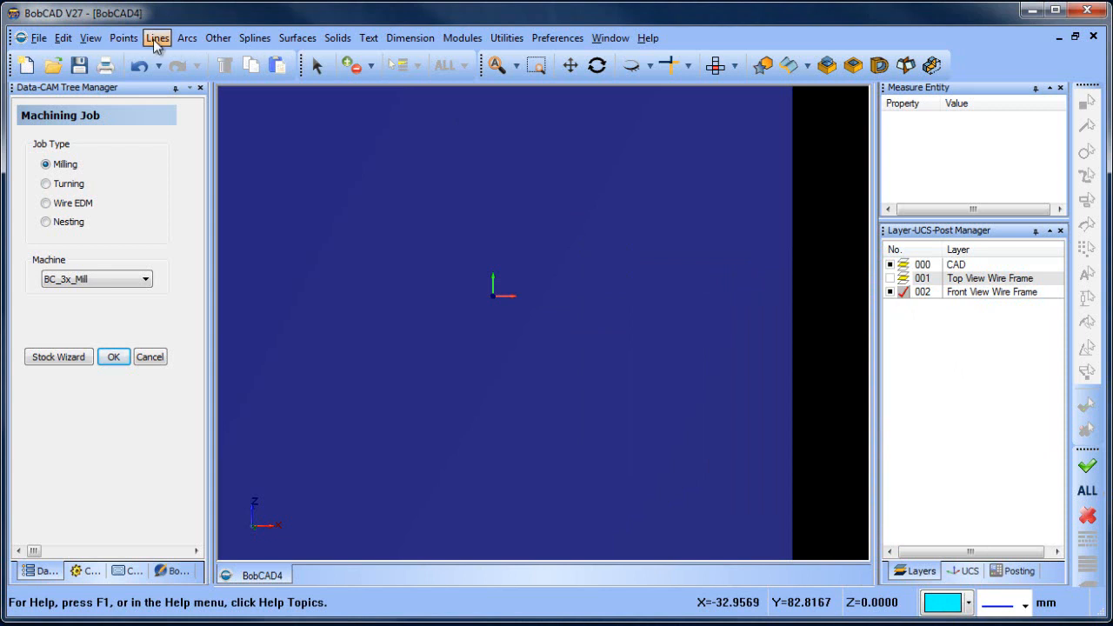
Draw a line by coordinates from the origin with End X 60.
{"action": "left_click", "coordinate": [157, 38]}
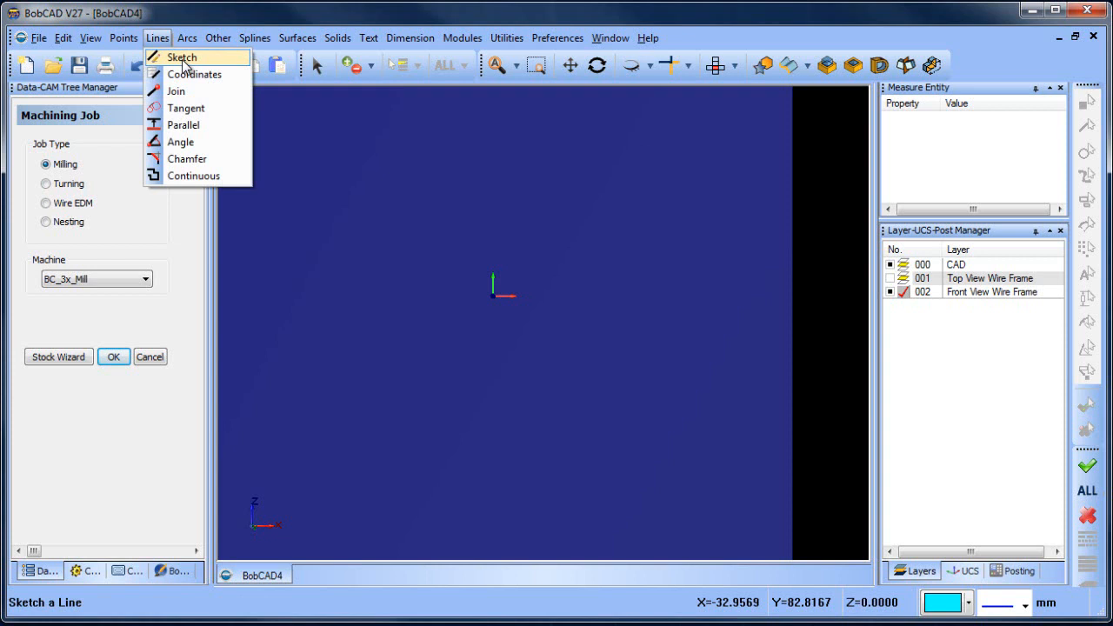
{"action": "left_click", "coordinate": [195, 74]}
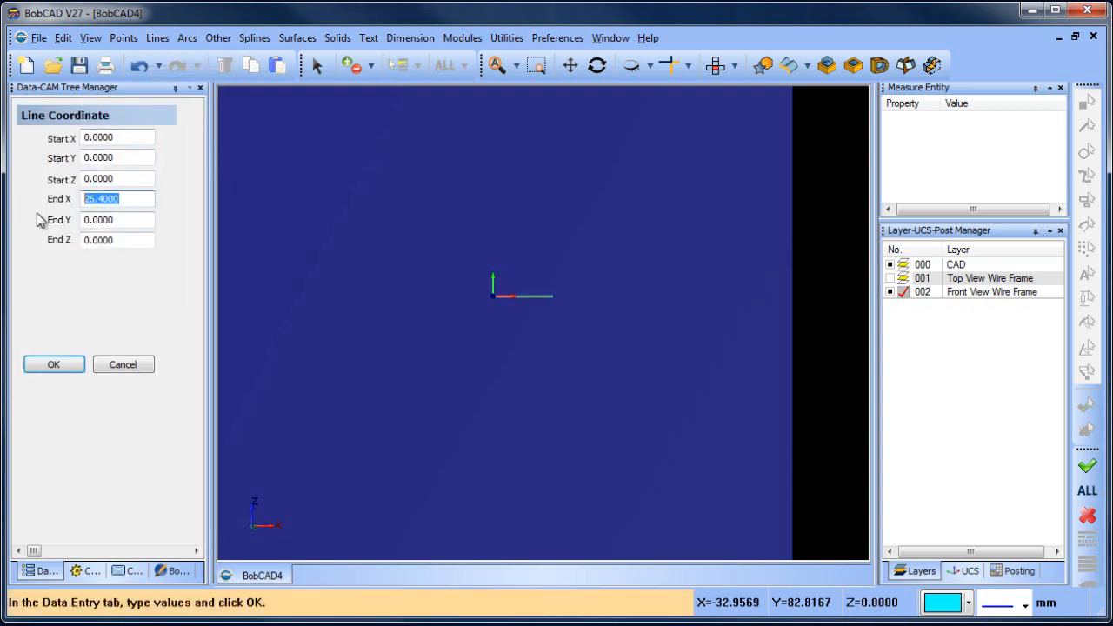
{"action": "type", "text": "60"}
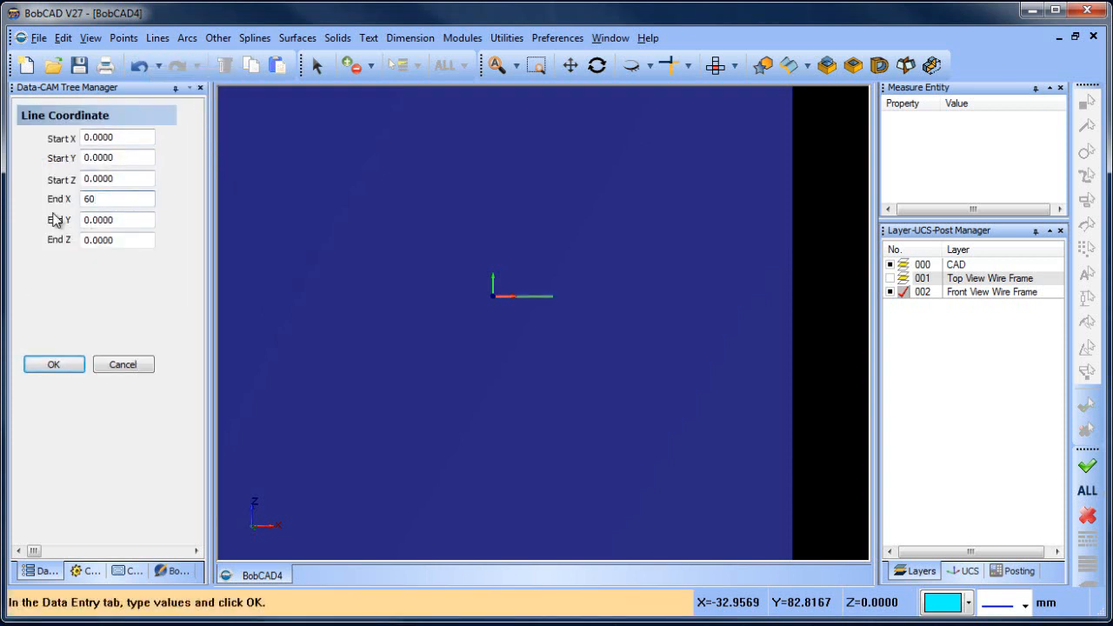
{"action": "left_click", "coordinate": [53, 363]}
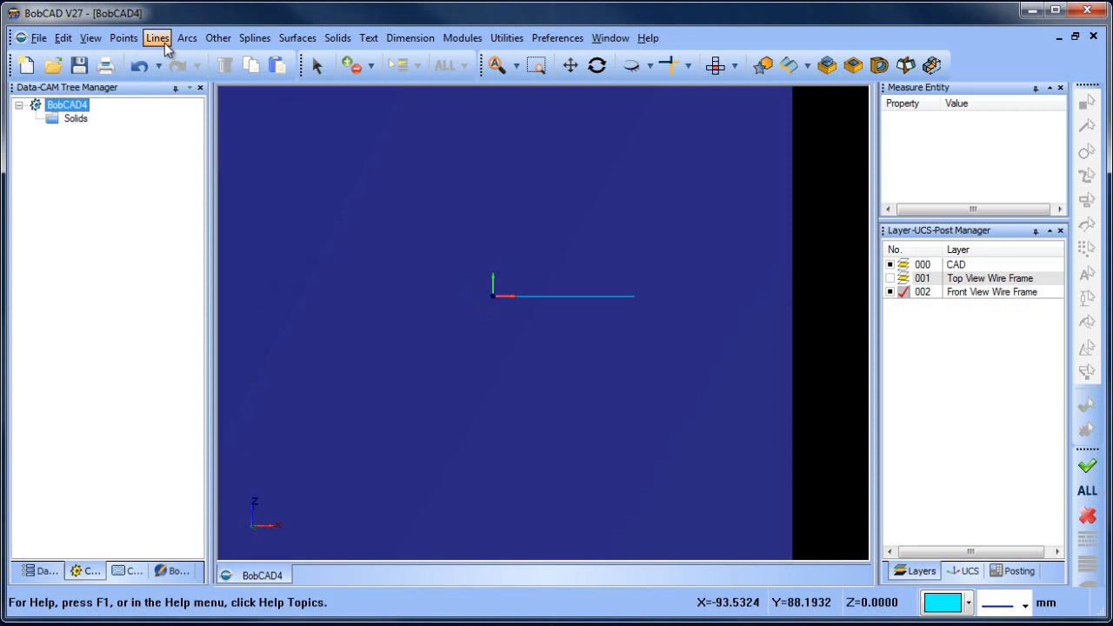
Offset the 60 mm line by 4 mm on both sides using Lines > Parallel.
{"action": "left_click", "coordinate": [157, 37]}
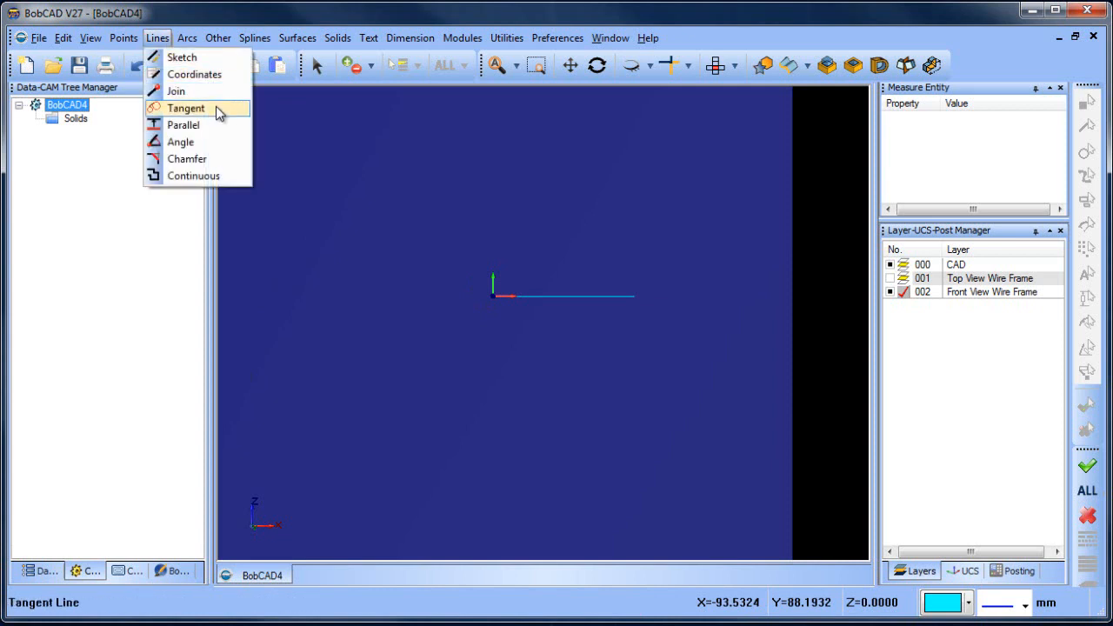
{"action": "left_click", "coordinate": [184, 125]}
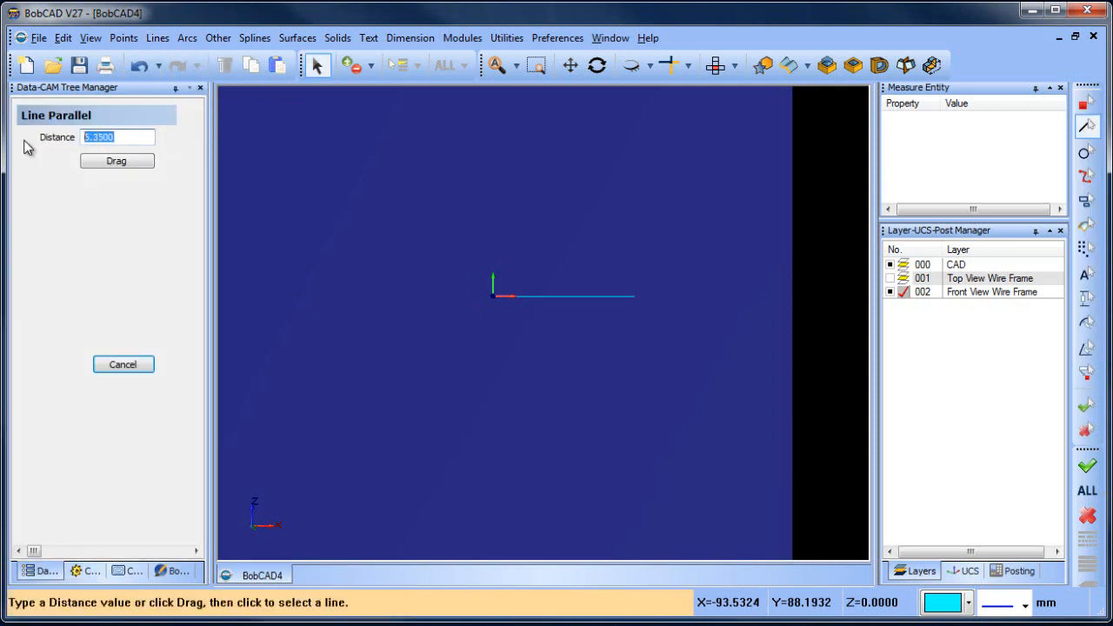
{"action": "type", "text": "4.0000"}
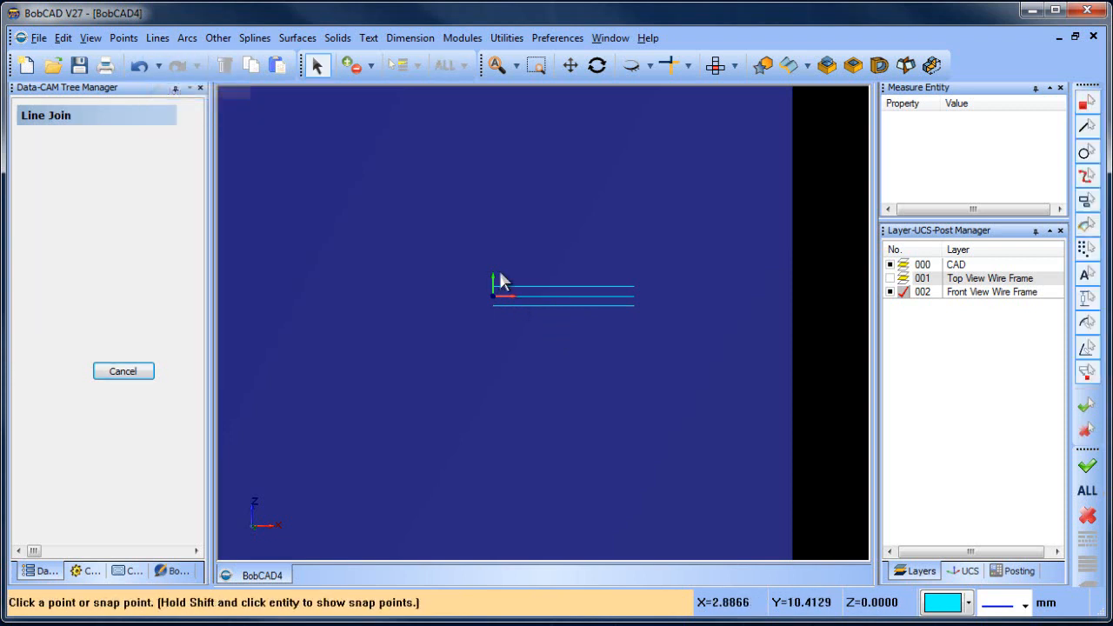
{"action": "mouse_move", "coordinate": [522, 254]}
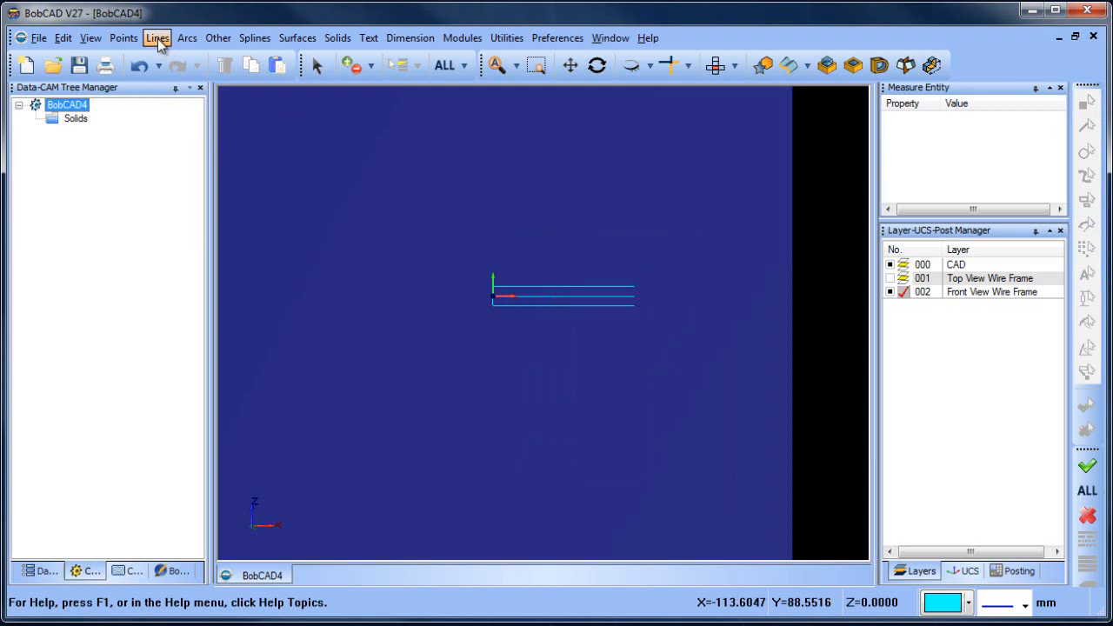
Place parallel offset lines at 35 and 140, plus one 23 mm above the base lines.
{"action": "left_click", "coordinate": [158, 38]}
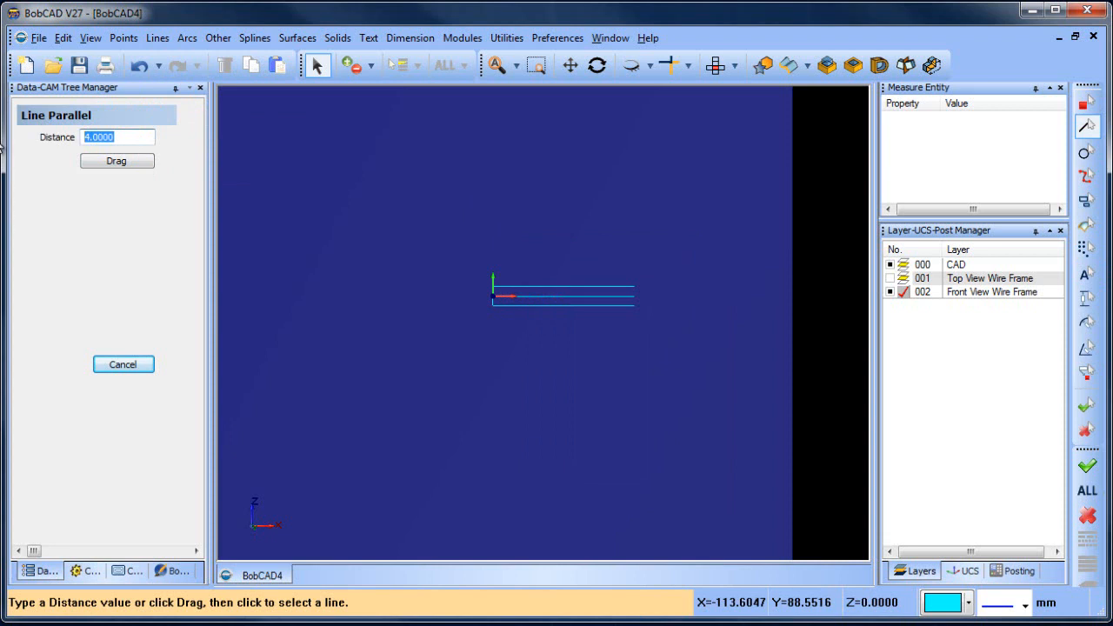
{"action": "type", "text": "35"}
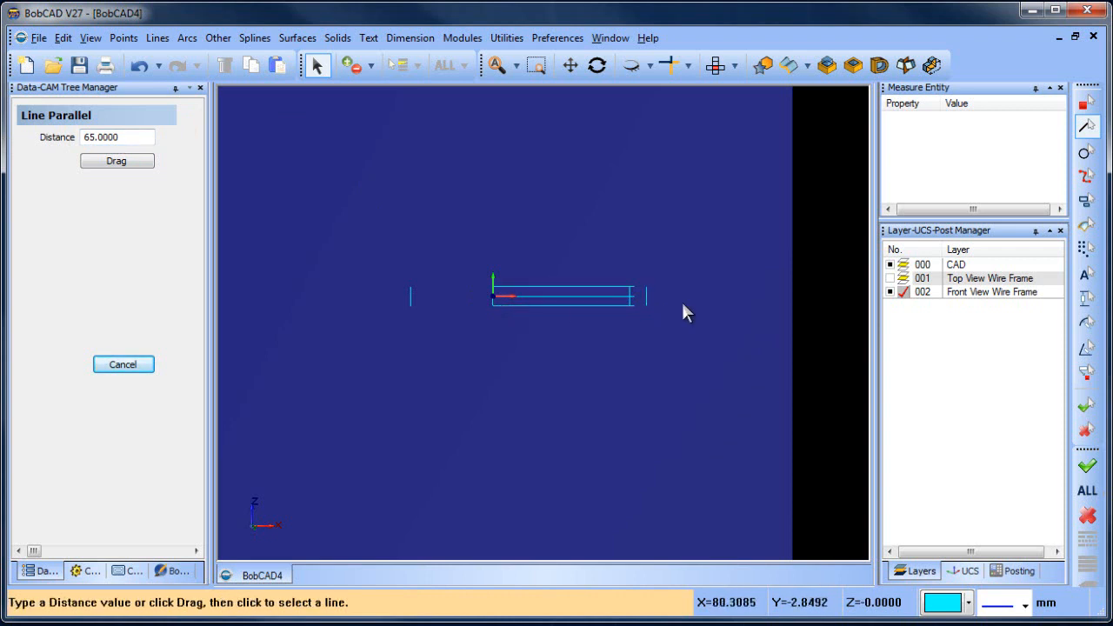
{"action": "type", "text": "140"}
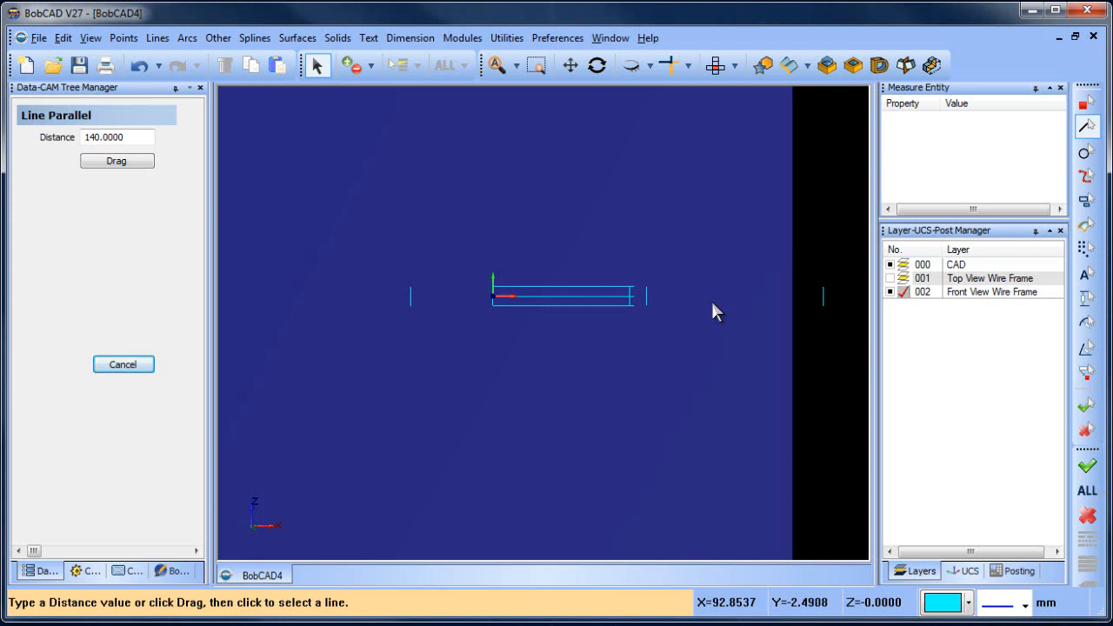
{"action": "type", "text": "23"}
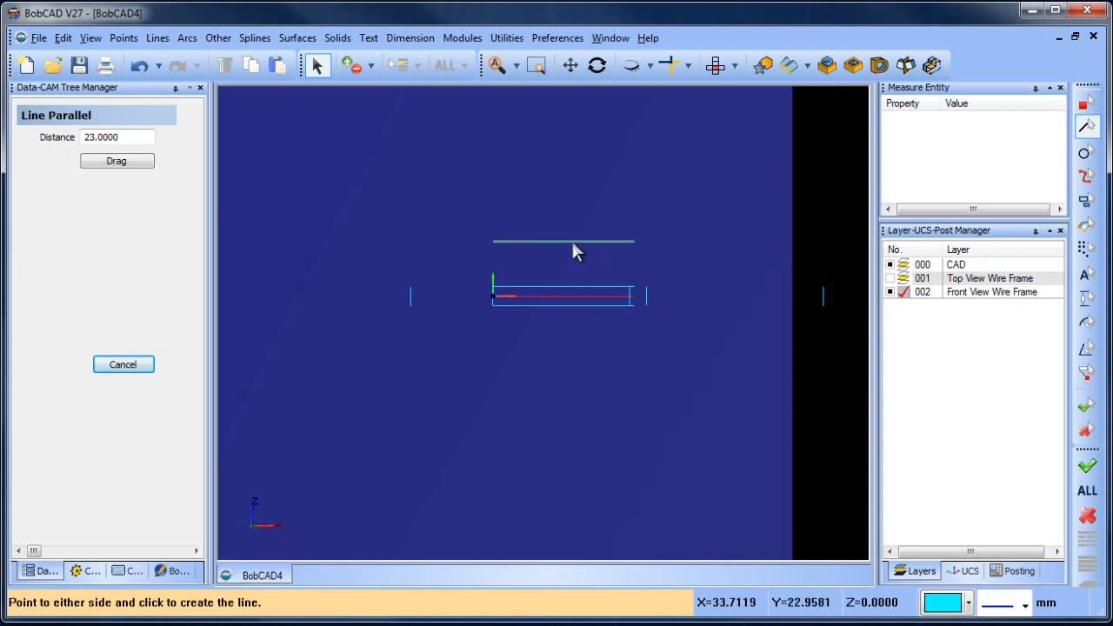
{"action": "left_click", "coordinate": [122, 364]}
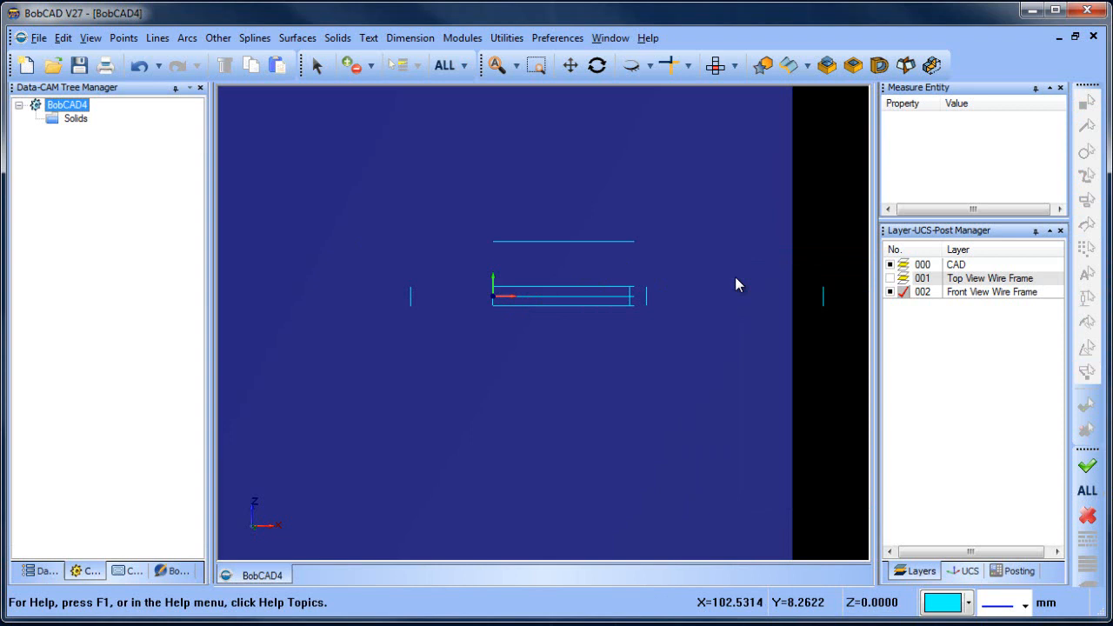
{"action": "mouse_move", "coordinate": [546, 250]}
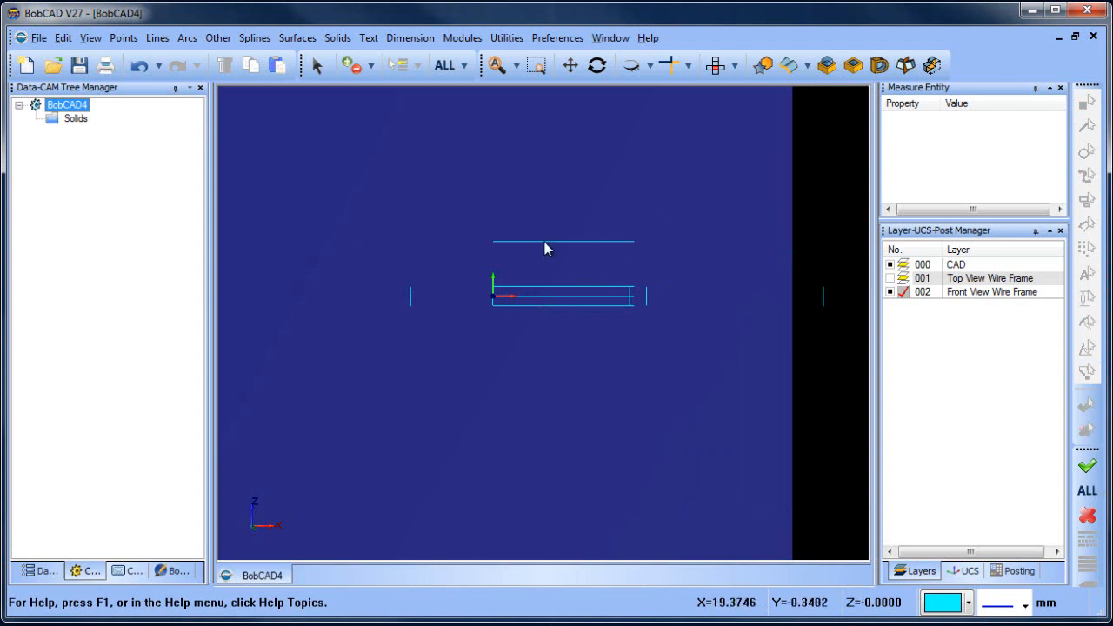
Extend the top line to the left vertical, then trim that vertical and middle line to a corner.
{"action": "left_click", "coordinate": [693, 65]}
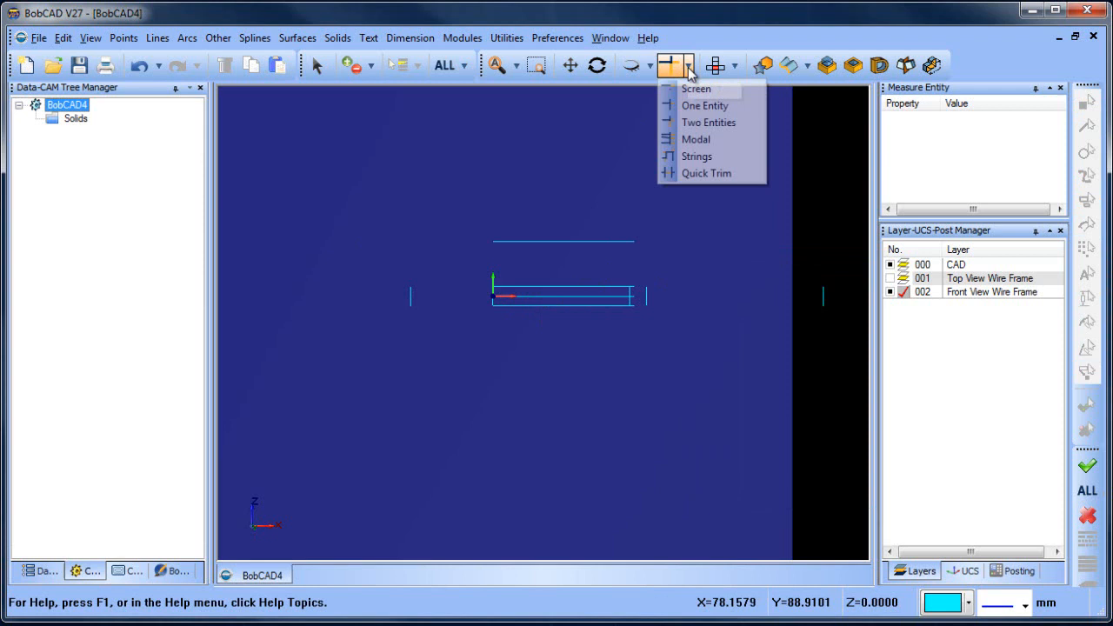
{"action": "left_click", "coordinate": [704, 105]}
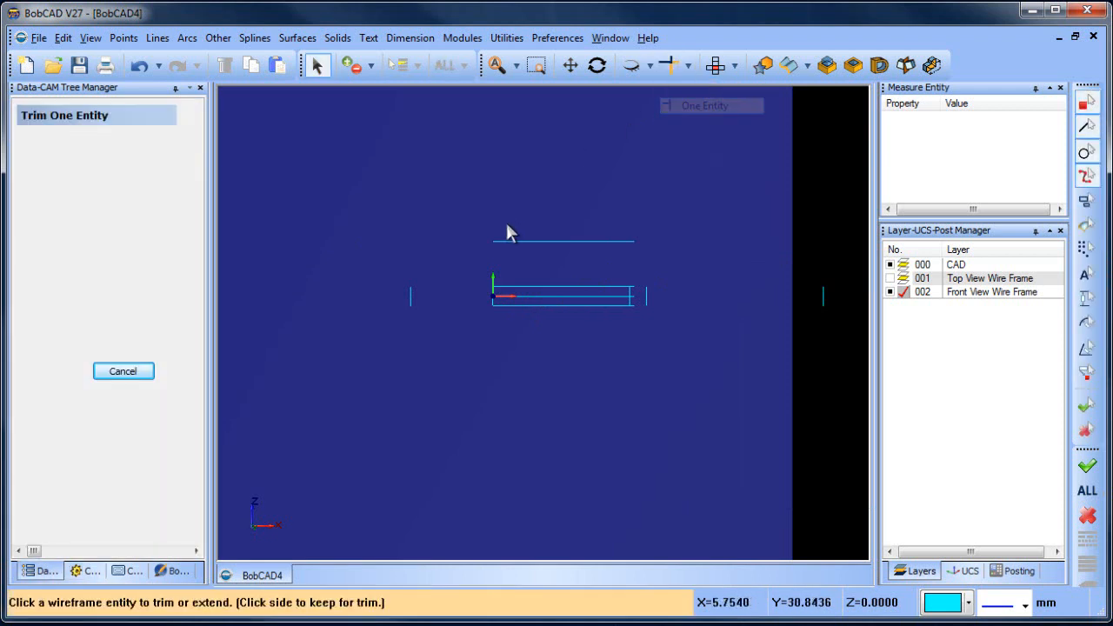
{"action": "left_click", "coordinate": [522, 241]}
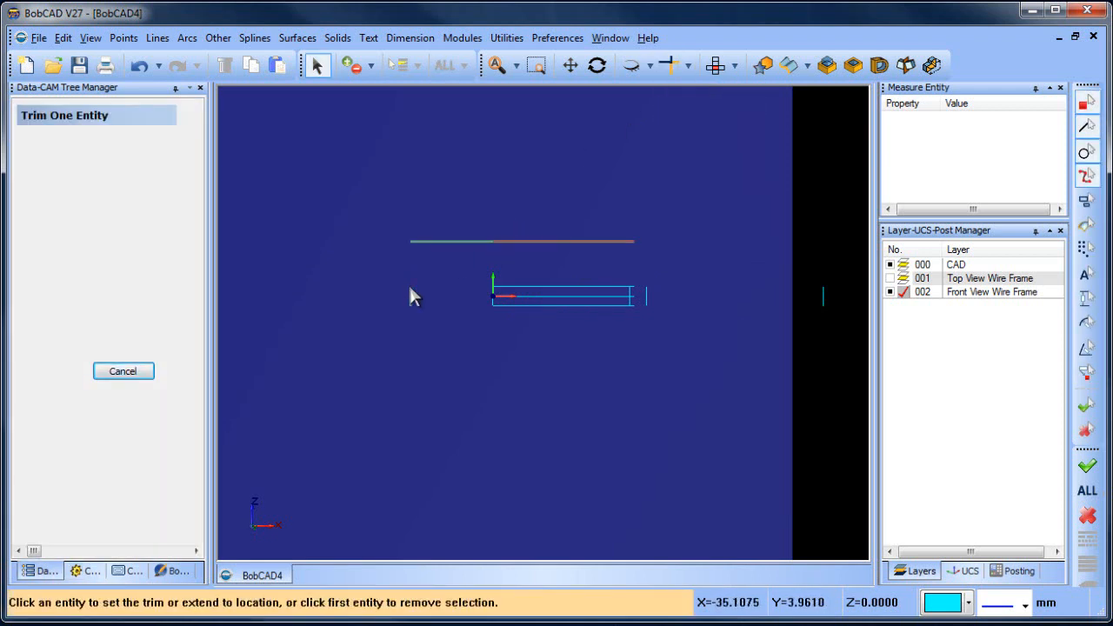
{"action": "left_click", "coordinate": [421, 296]}
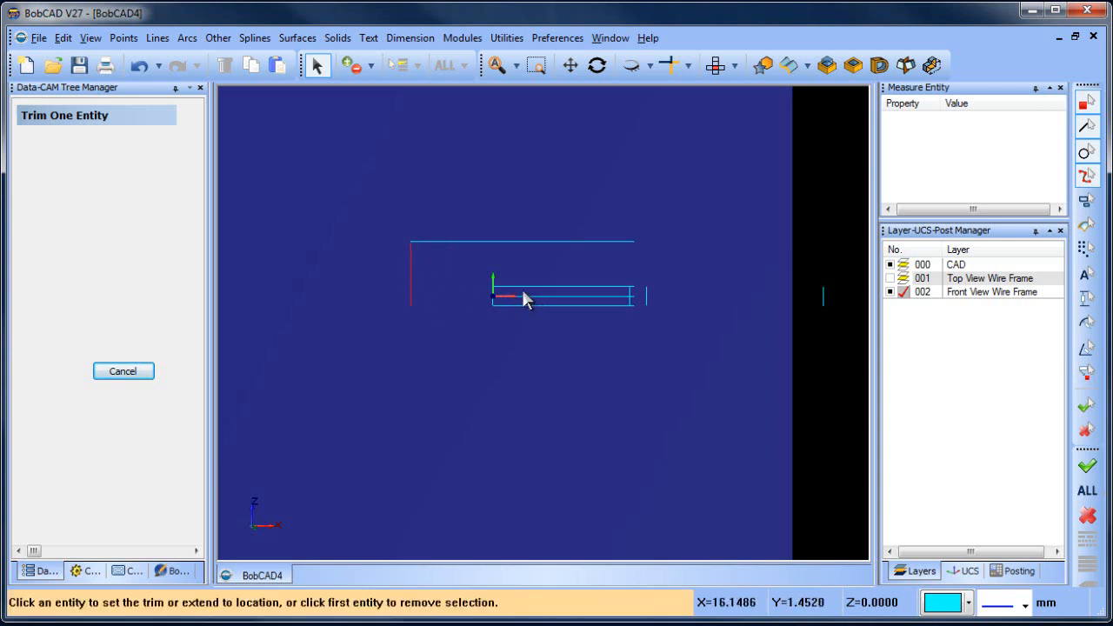
{"action": "left_click", "coordinate": [522, 299]}
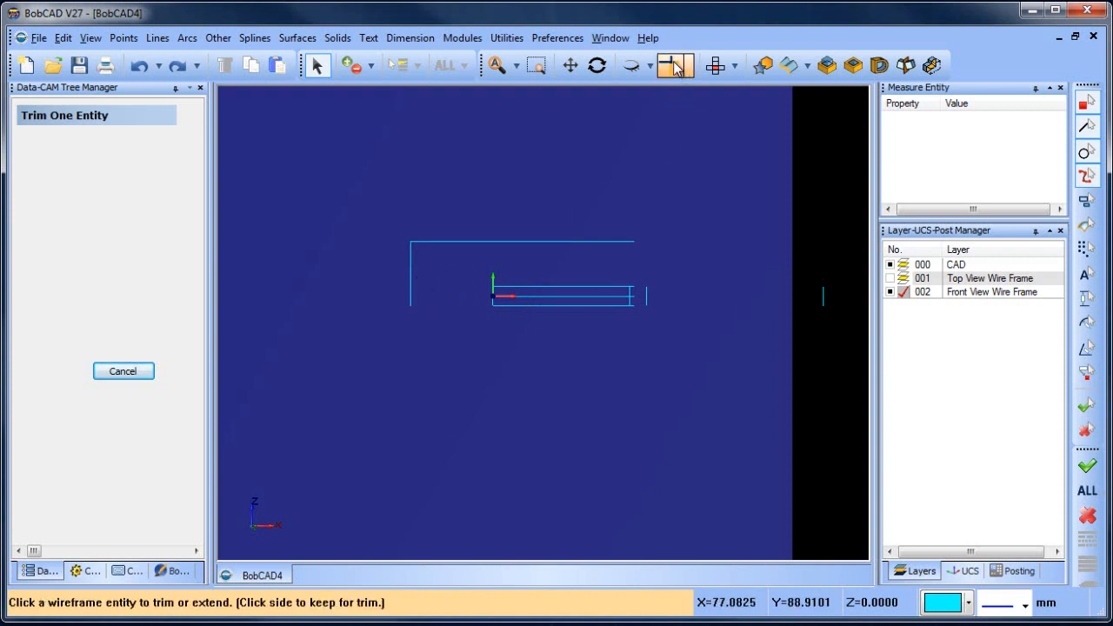
{"action": "left_click", "coordinate": [674, 65]}
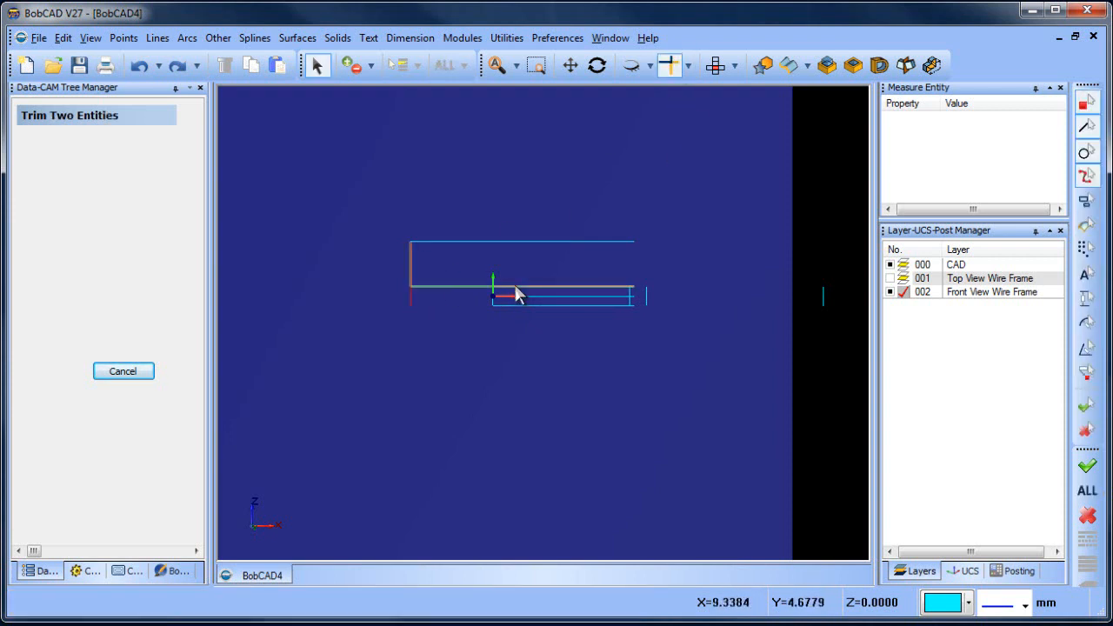
{"action": "left_click", "coordinate": [123, 370]}
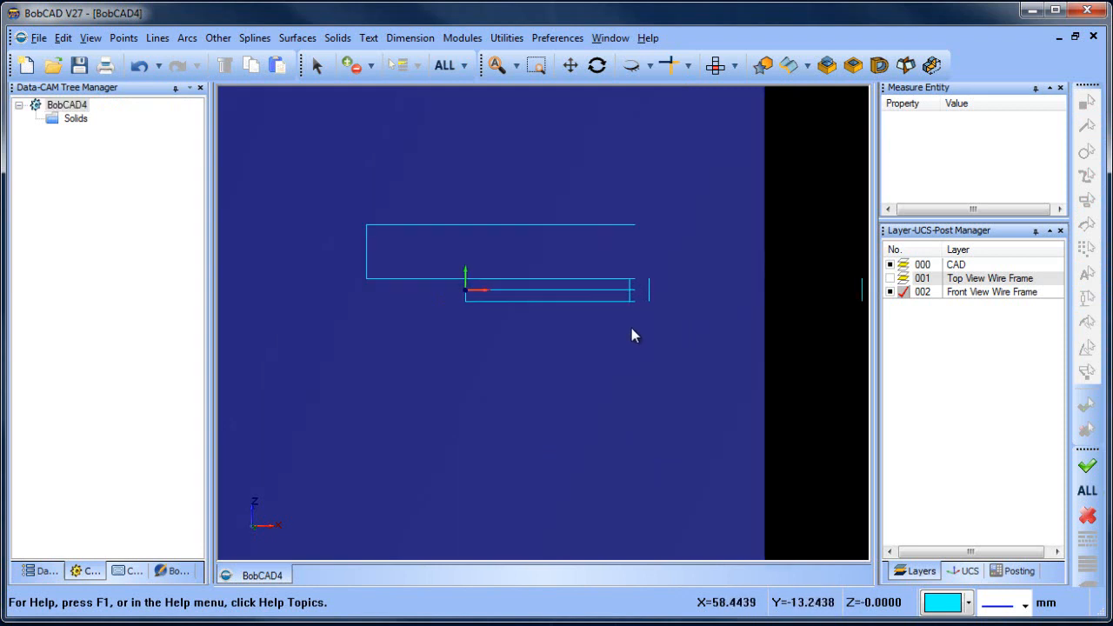
{"action": "mouse_move", "coordinate": [639, 236]}
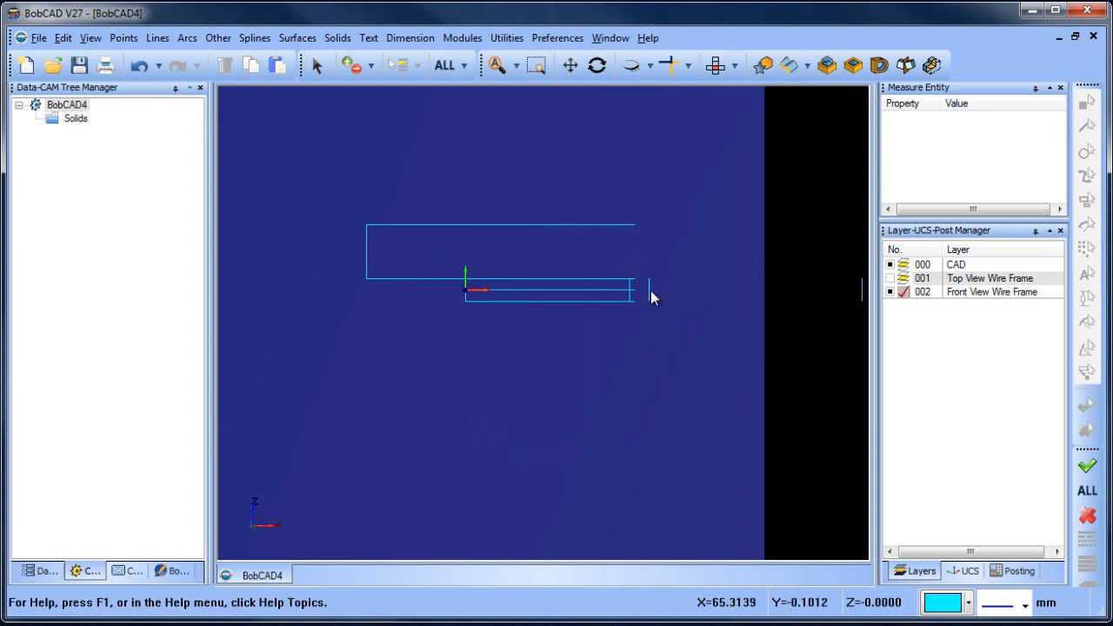
Measure the short vertical at X 58, then trim it and the top line together.
{"action": "right_click", "coordinate": [653, 297]}
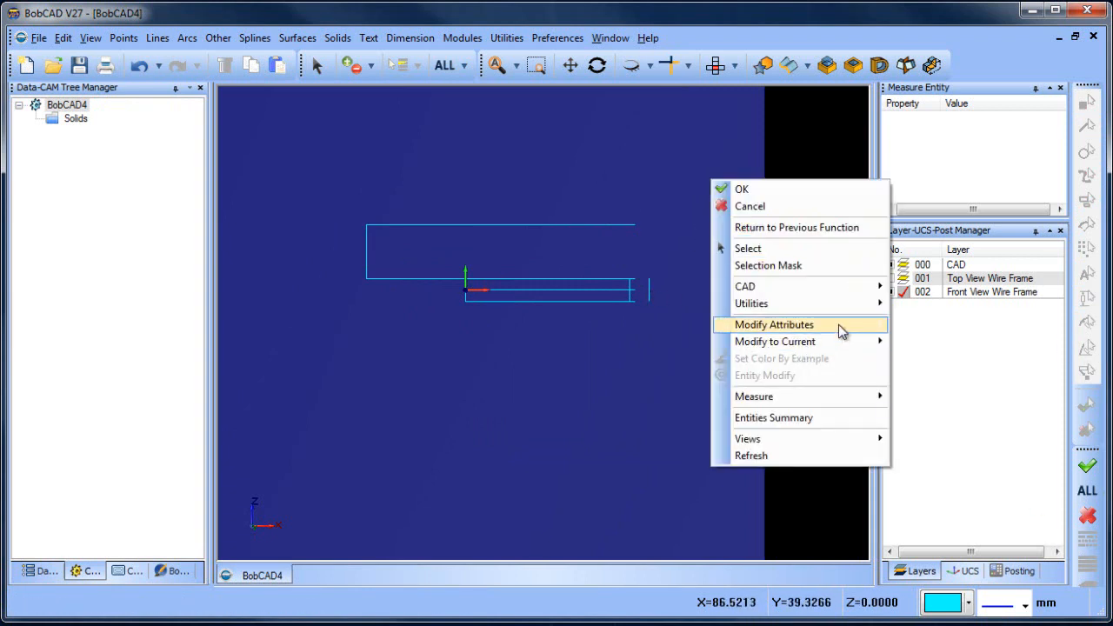
{"action": "left_click", "coordinate": [753, 396]}
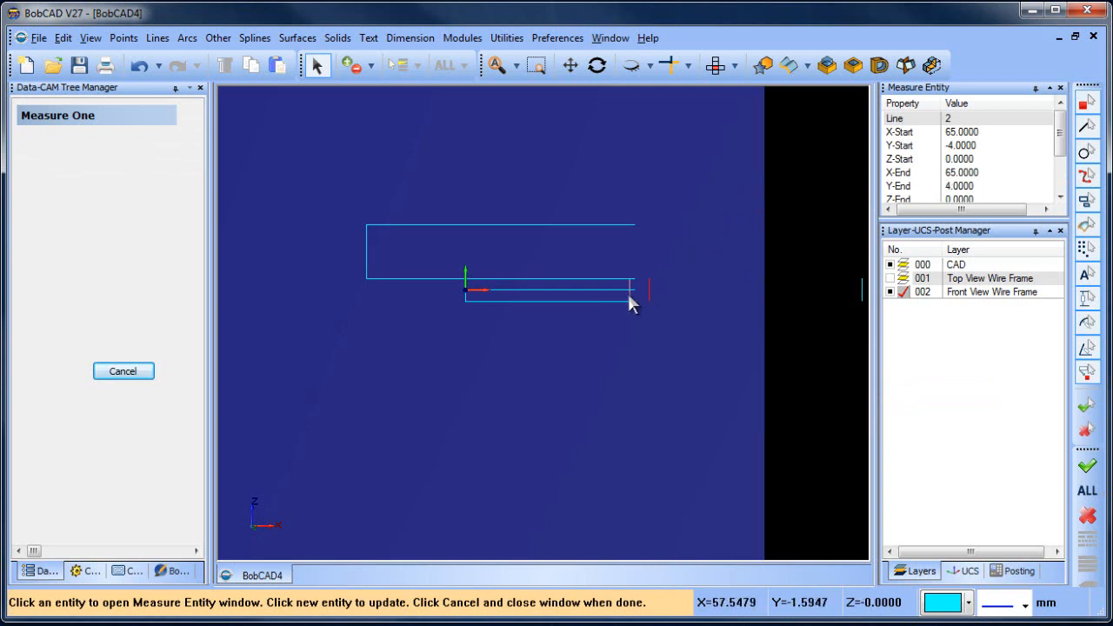
{"action": "left_click", "coordinate": [676, 65]}
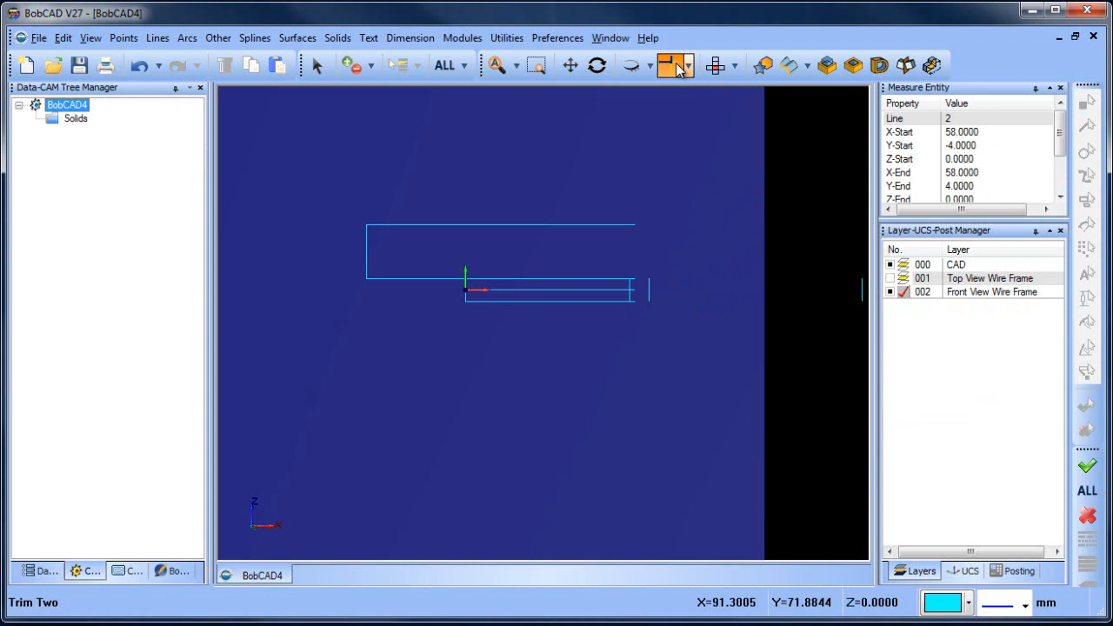
{"action": "left_click", "coordinate": [676, 65]}
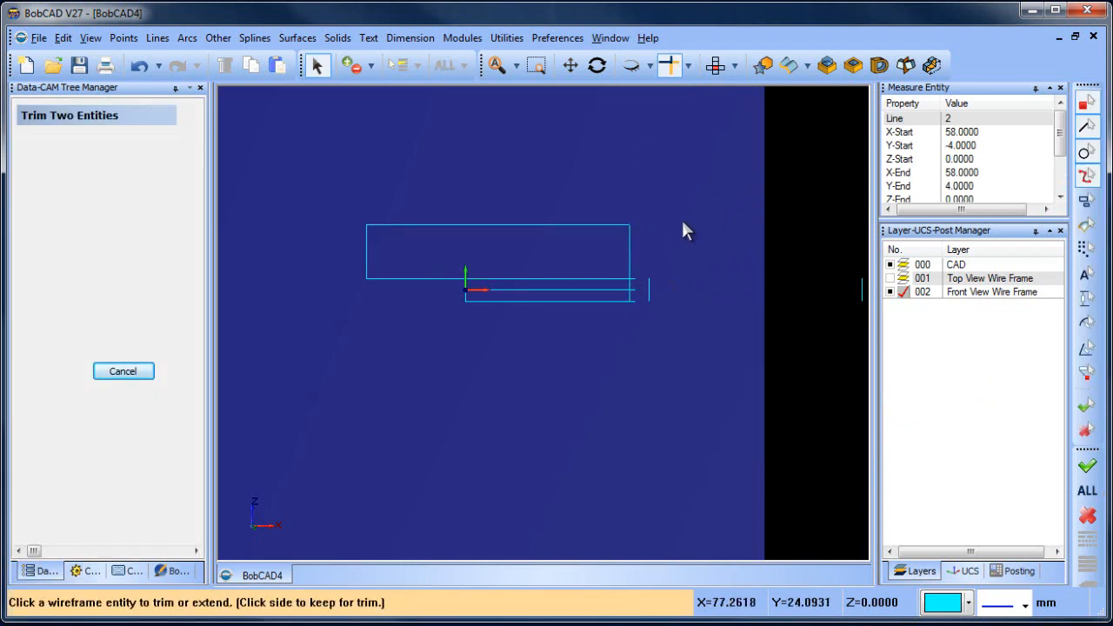
{"action": "left_click", "coordinate": [122, 371]}
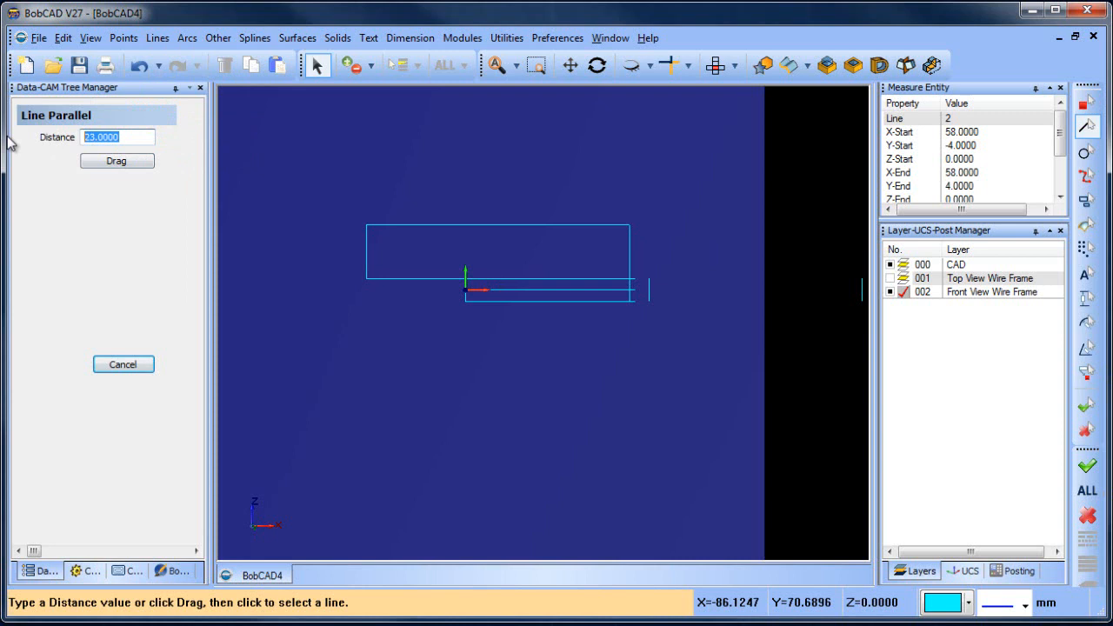
Create a parallel line 12 mm above the profile's lower edge.
{"action": "type", "text": "12.0000"}
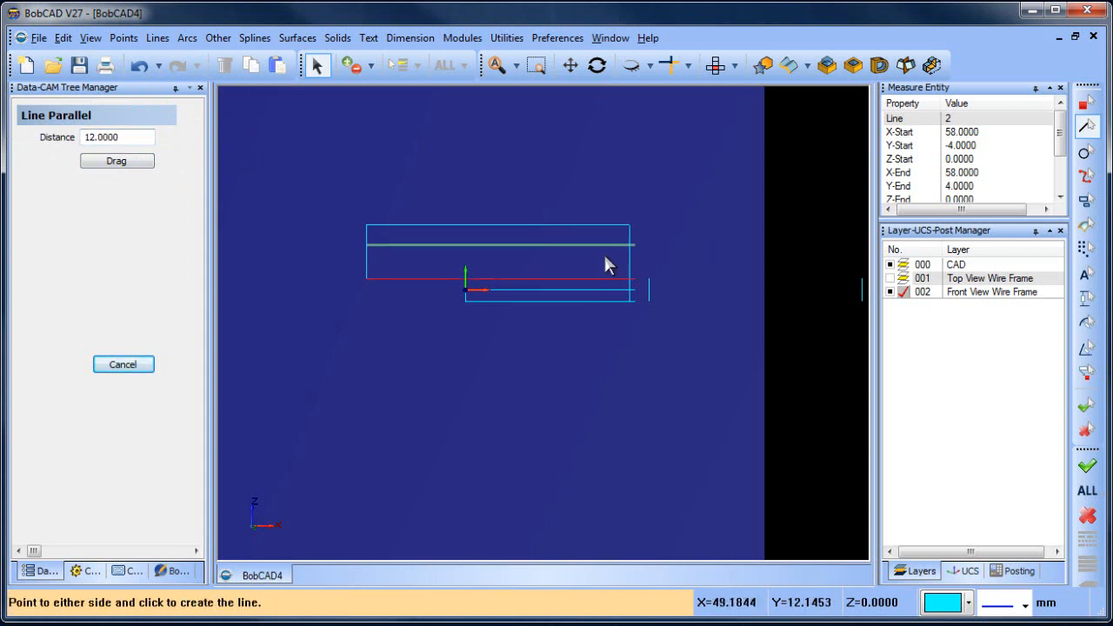
{"action": "left_click", "coordinate": [123, 363]}
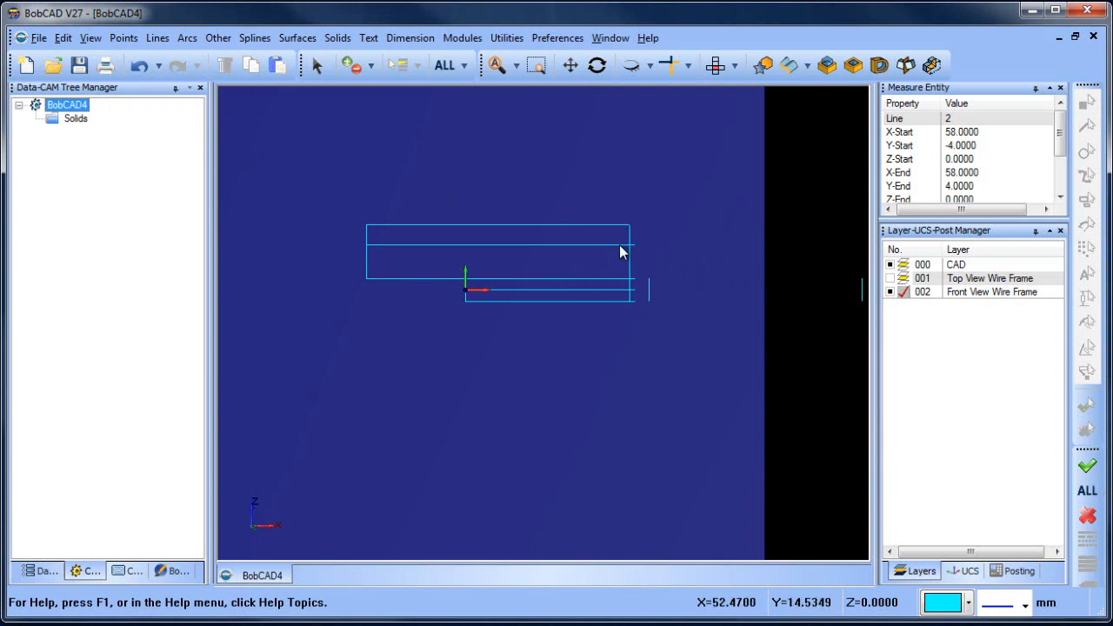
{"action": "mouse_move", "coordinate": [561, 286]}
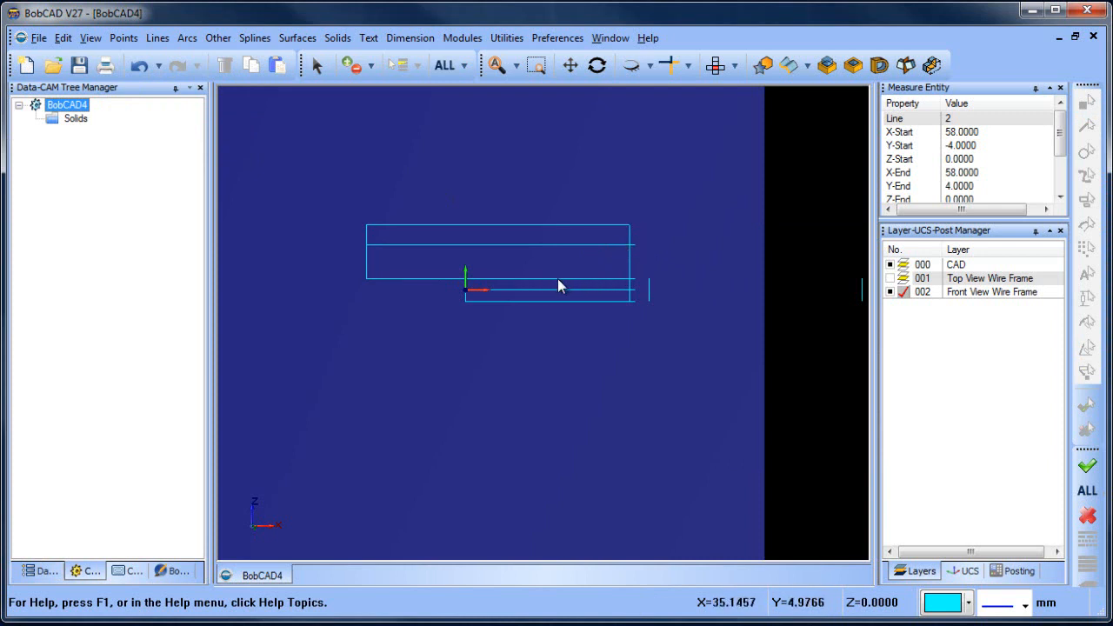
{"action": "mouse_move", "coordinate": [634, 246]}
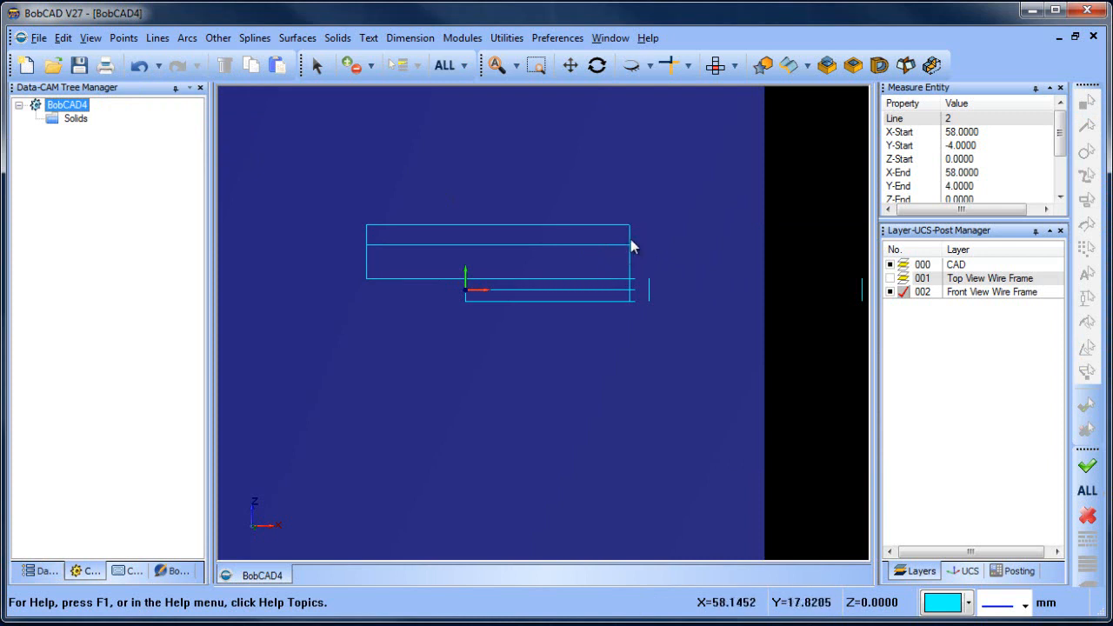
{"action": "mouse_move", "coordinate": [161, 59]}
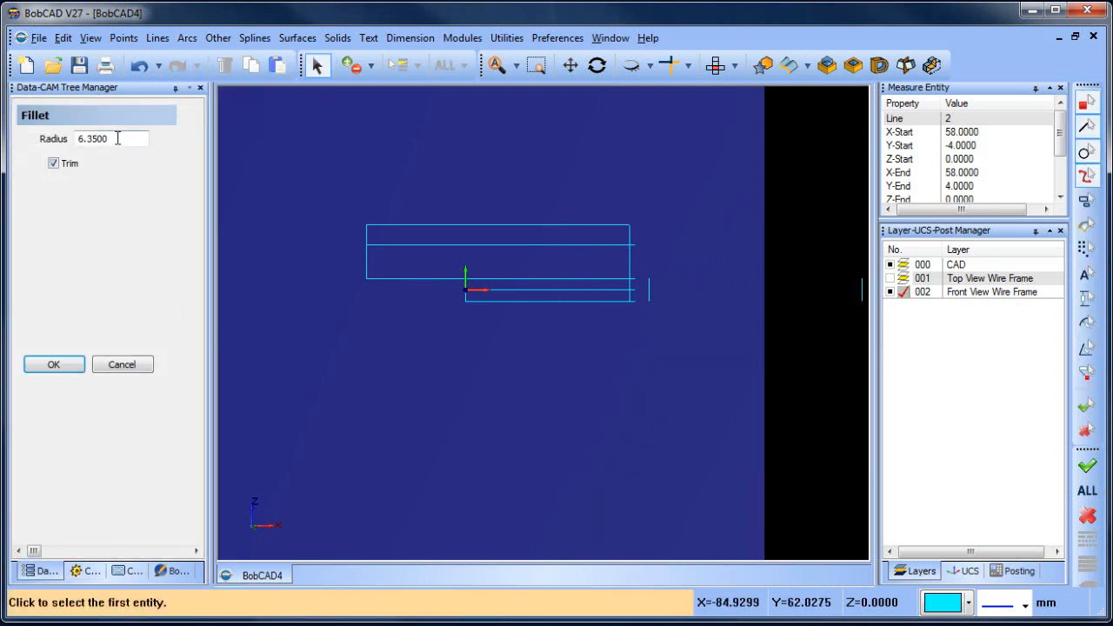
Try a 20 mm fillet between the lower line and vertical, then undo it.
{"action": "type", "text": "20"}
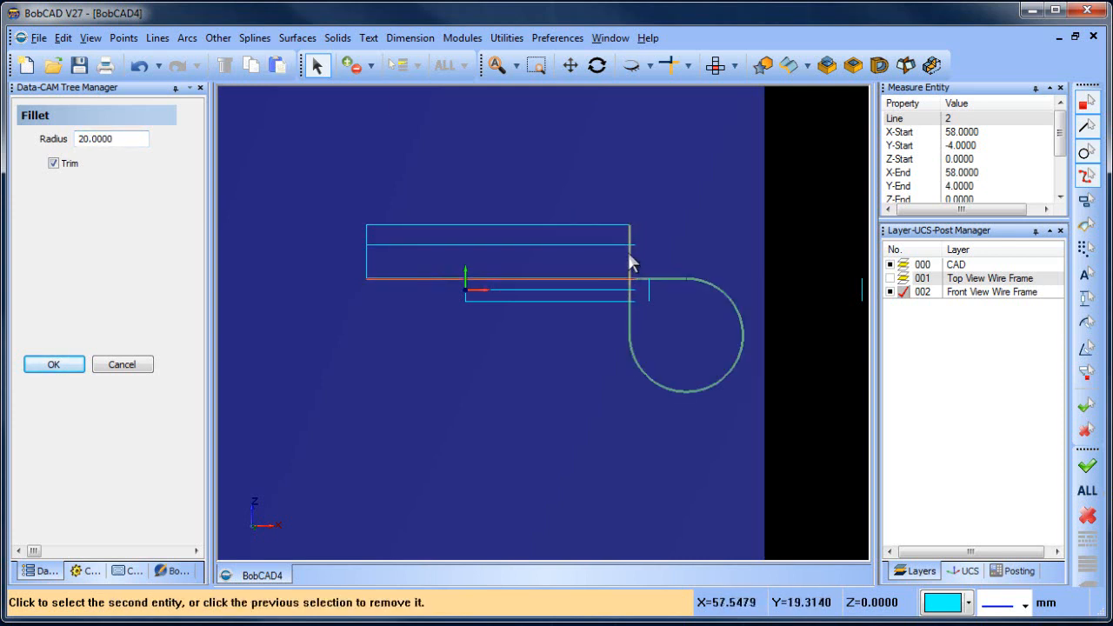
{"action": "left_click", "coordinate": [687, 330]}
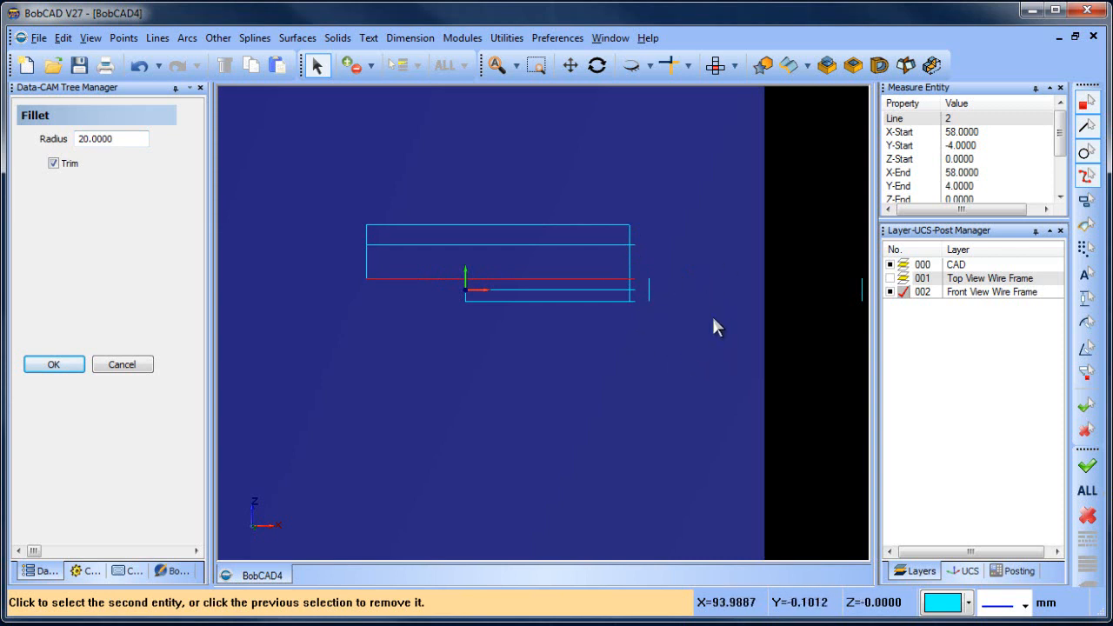
{"action": "left_click", "coordinate": [648, 291]}
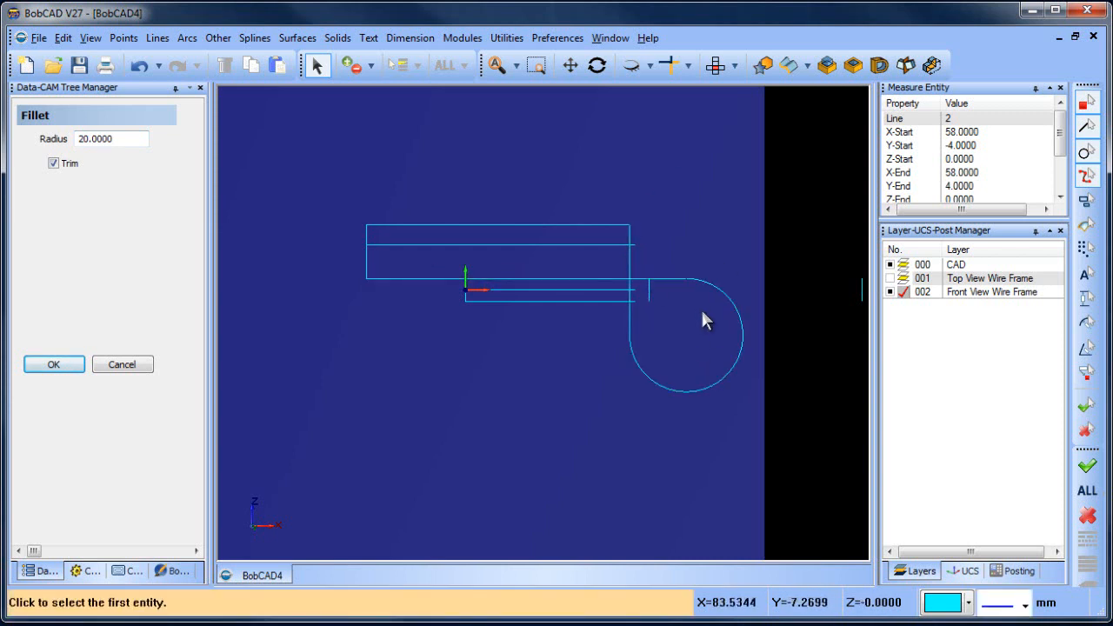
{"action": "left_click", "coordinate": [668, 64]}
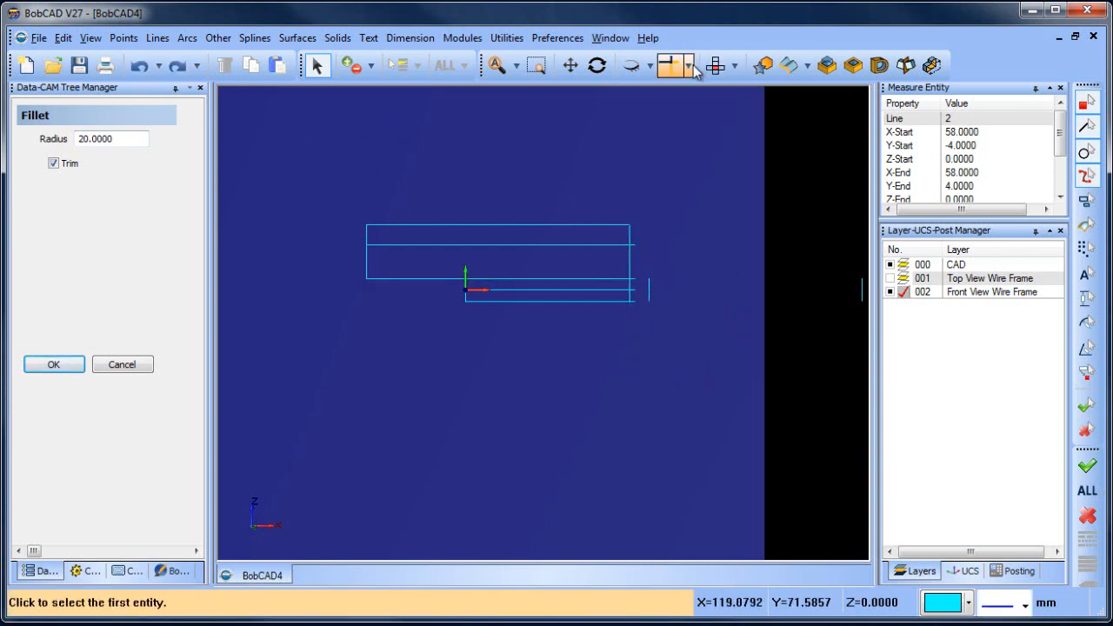
Start Arcs > Fillet with radius 20 and Trim checked.
{"action": "left_click", "coordinate": [674, 65]}
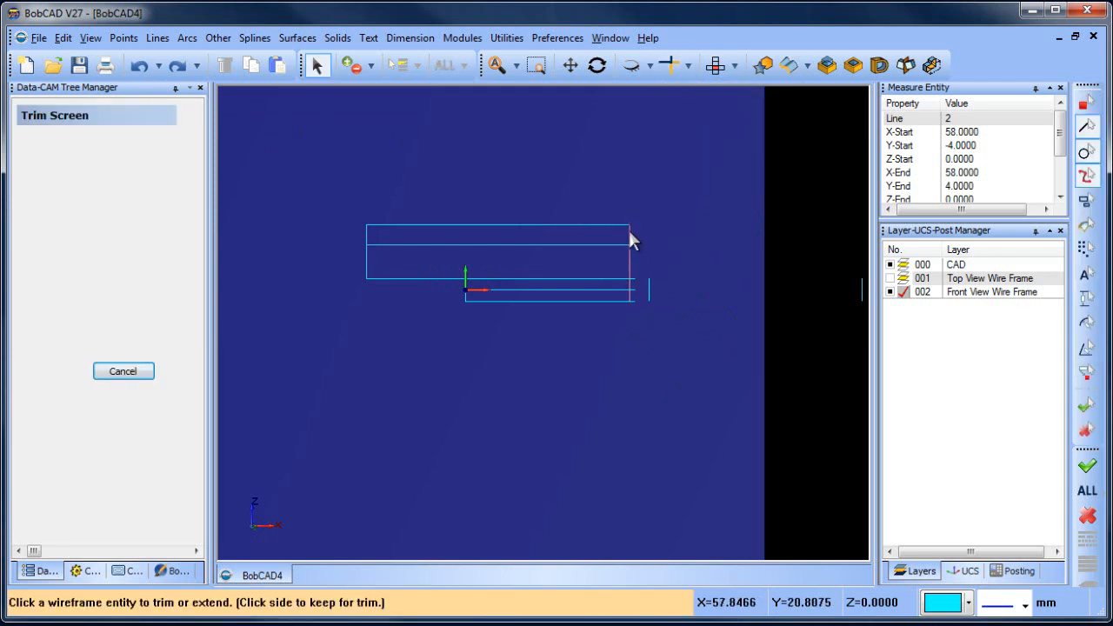
{"action": "left_click", "coordinate": [631, 235]}
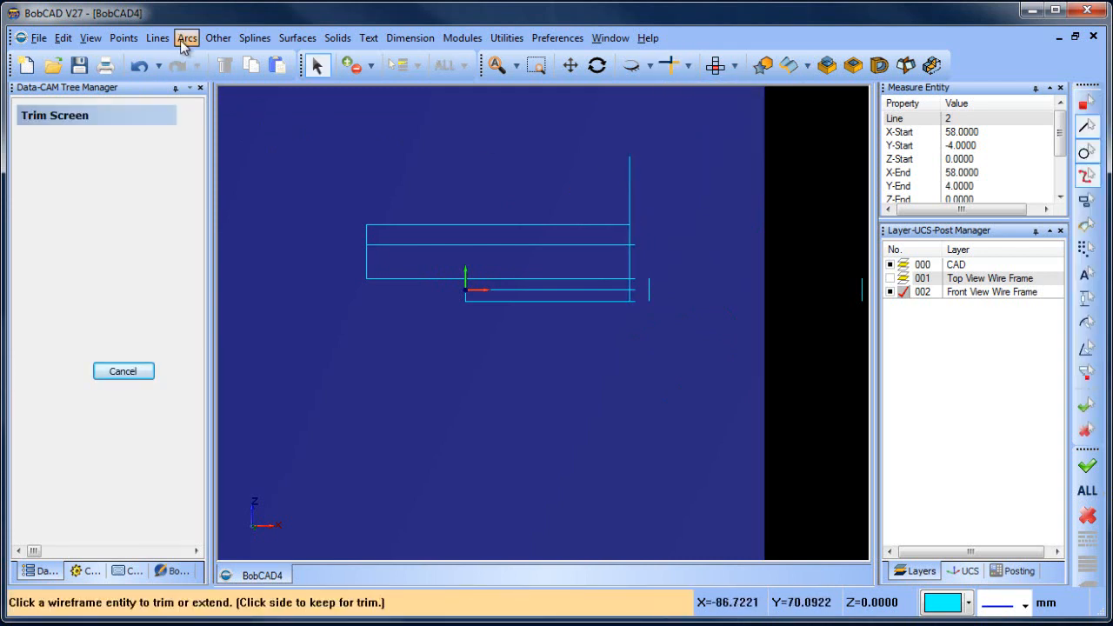
{"action": "left_click", "coordinate": [185, 37]}
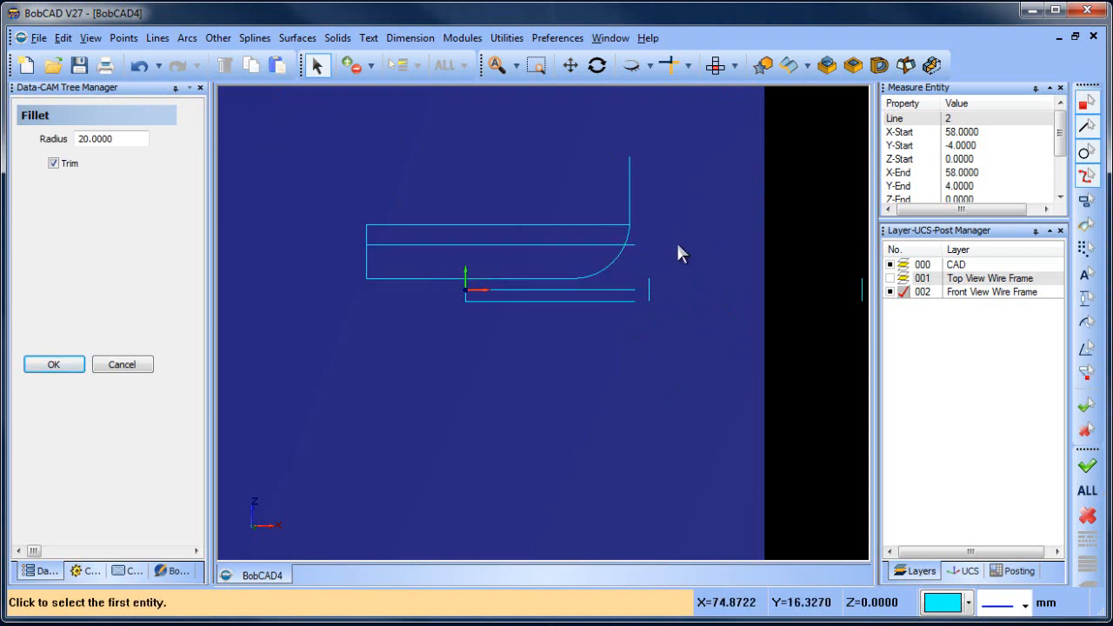
{"action": "mouse_move", "coordinate": [722, 279]}
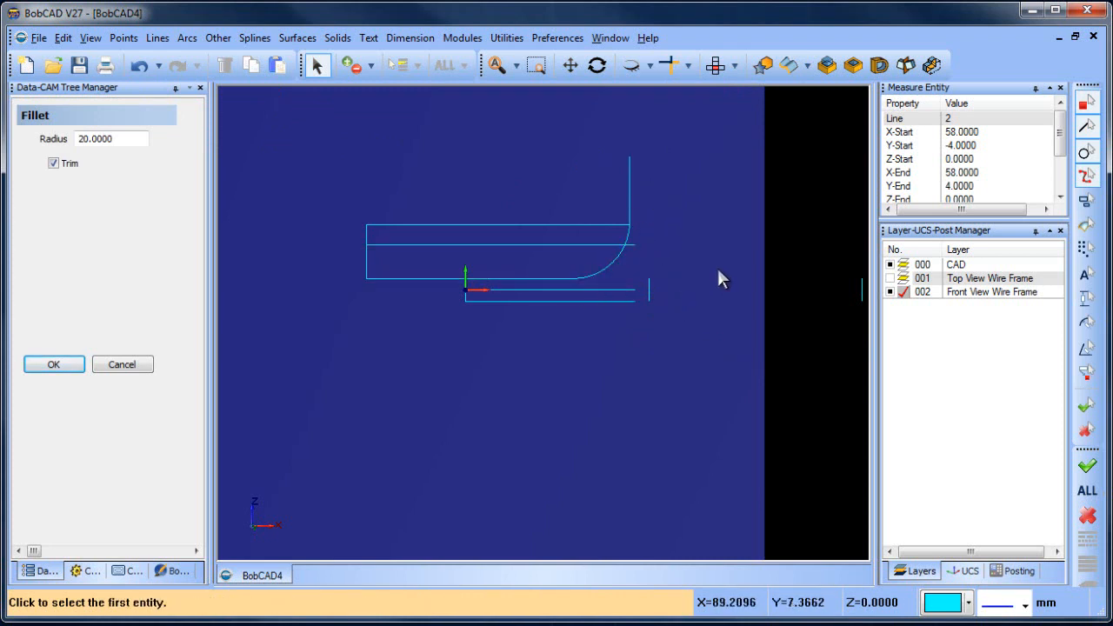
{"action": "mouse_move", "coordinate": [174, 129]}
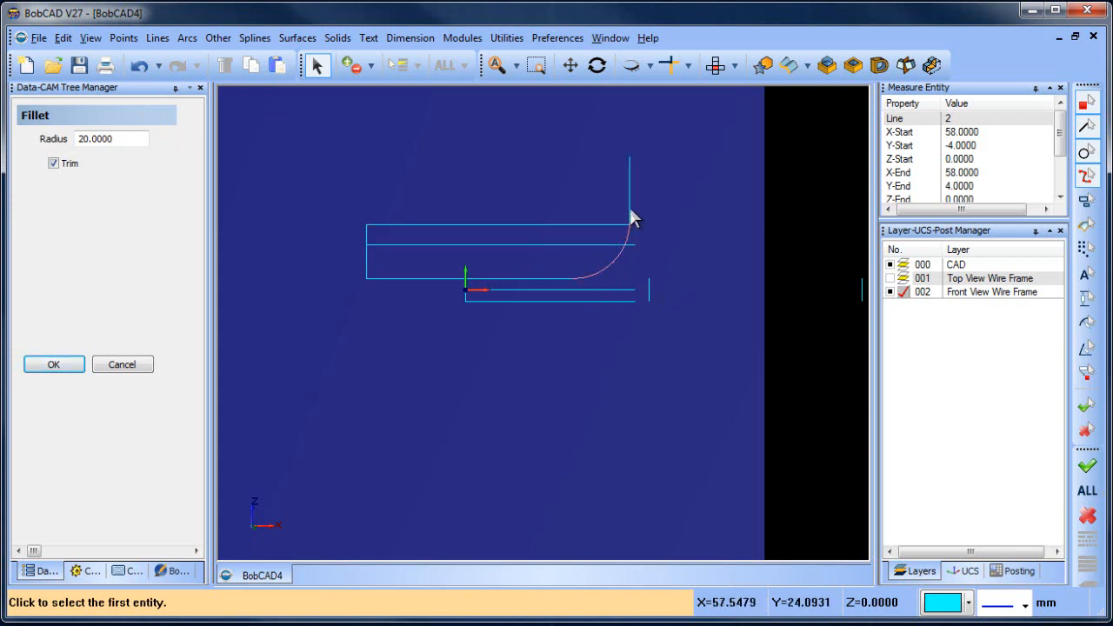
{"action": "mouse_move", "coordinate": [625, 263]}
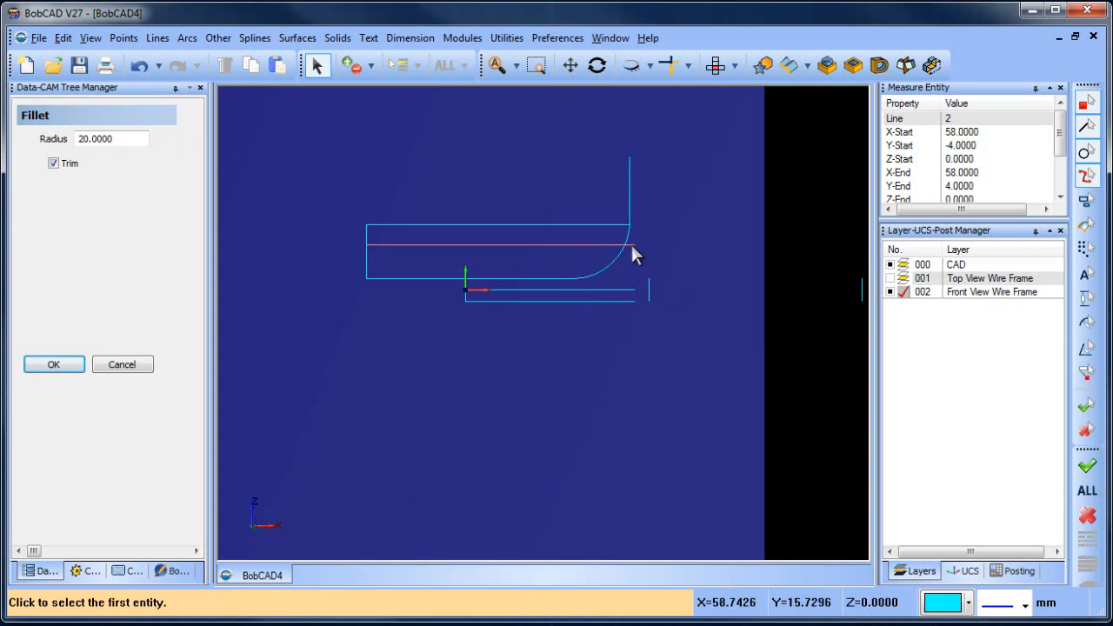
{"action": "left_click", "coordinate": [139, 65]}
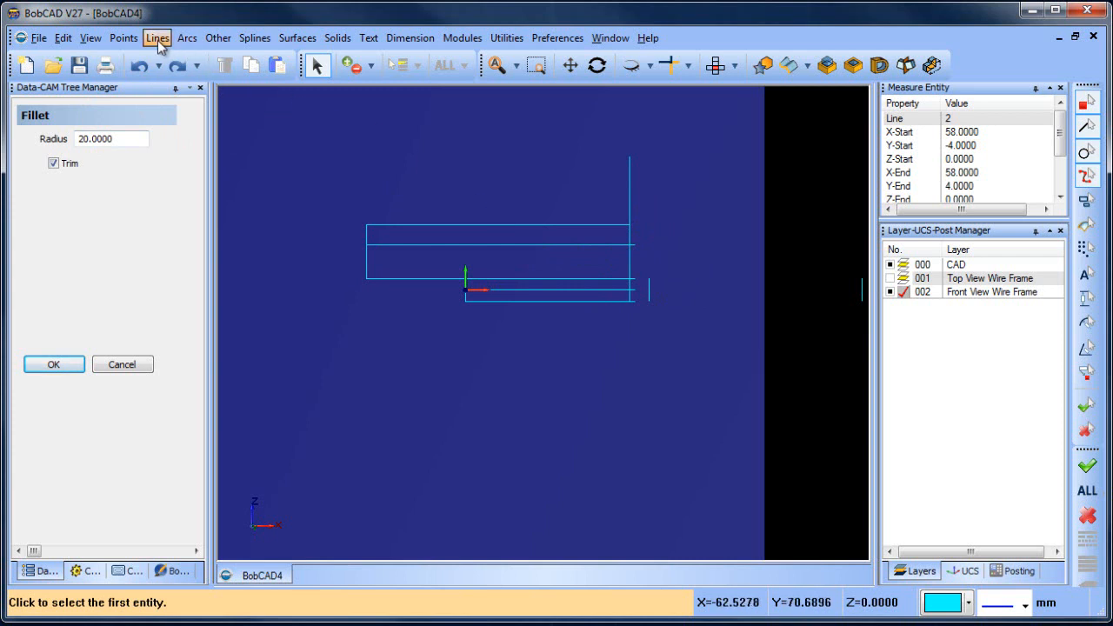
Add an intersection point where the right vertical crosses the middle horizontal line.
{"action": "left_click", "coordinate": [123, 37]}
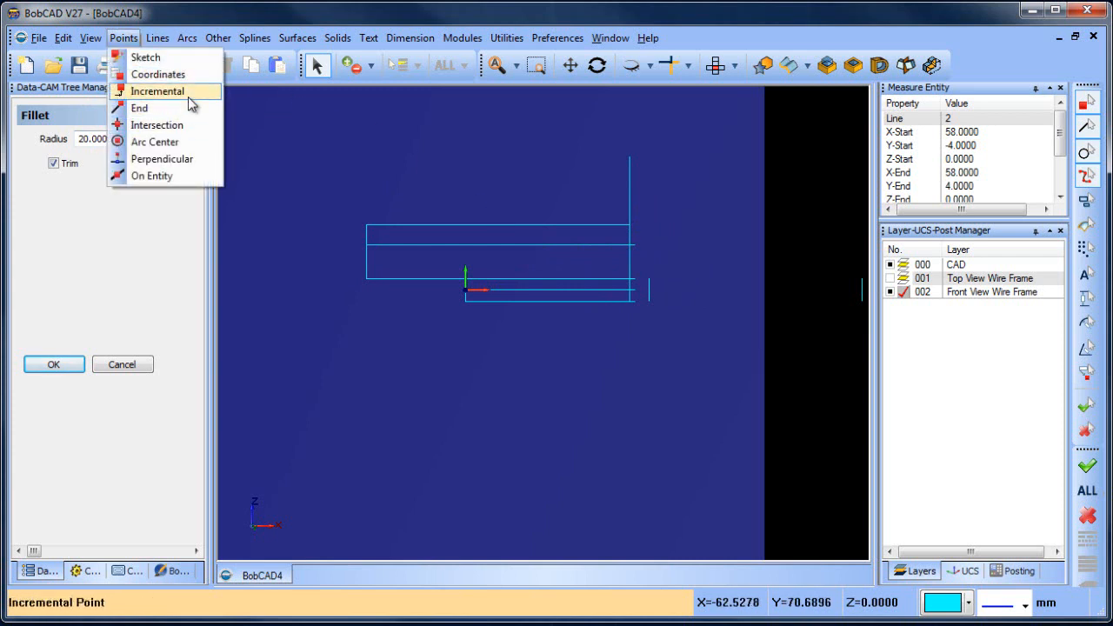
{"action": "left_click", "coordinate": [156, 124]}
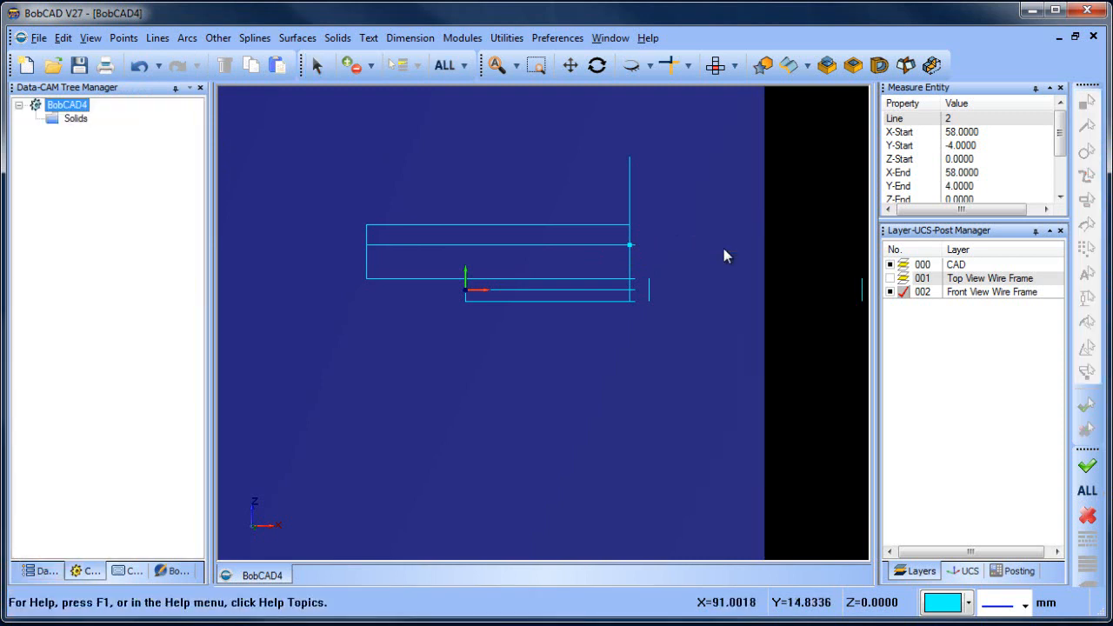
{"action": "mouse_move", "coordinate": [672, 254]}
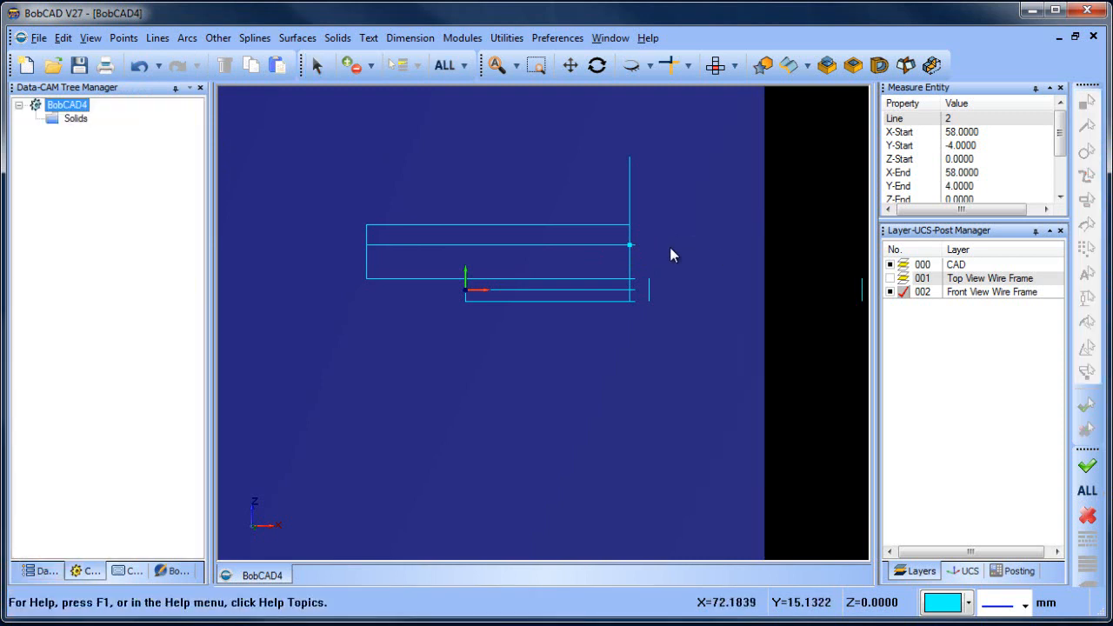
{"action": "left_click", "coordinate": [186, 38]}
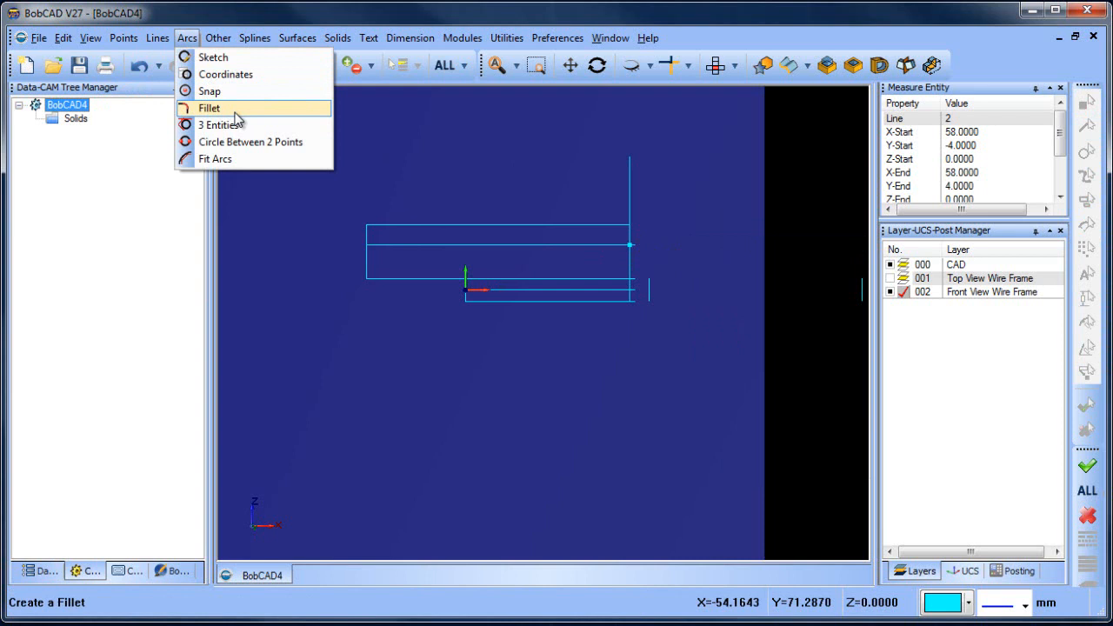
Create a 20 mm fillet arc from the lower horizontal line to the intersection point.
{"action": "left_click", "coordinate": [208, 107]}
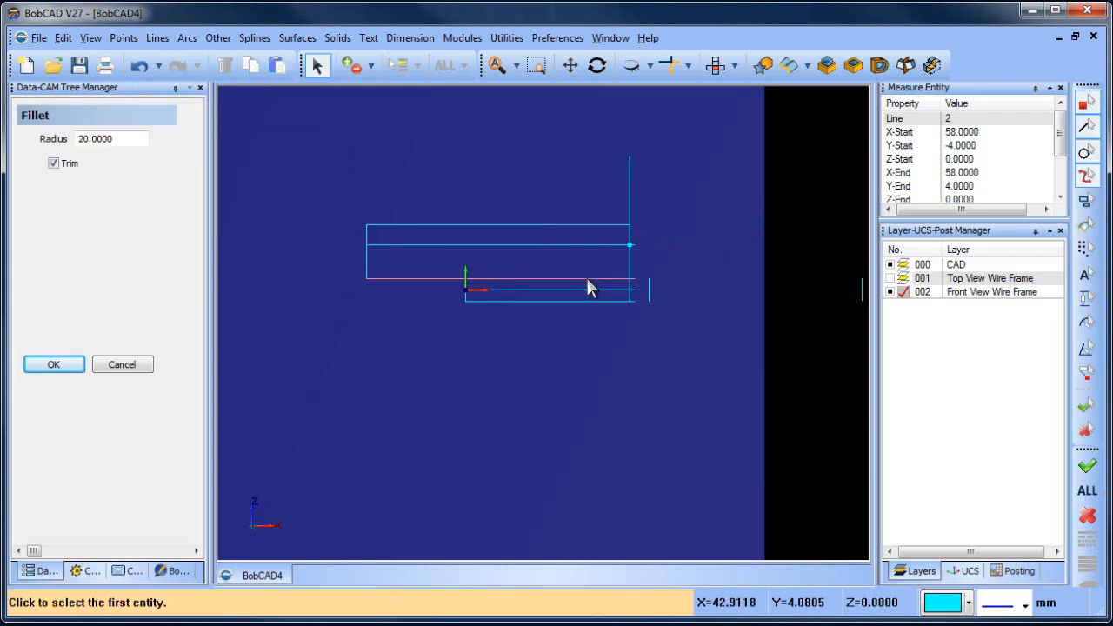
{"action": "left_click", "coordinate": [591, 279]}
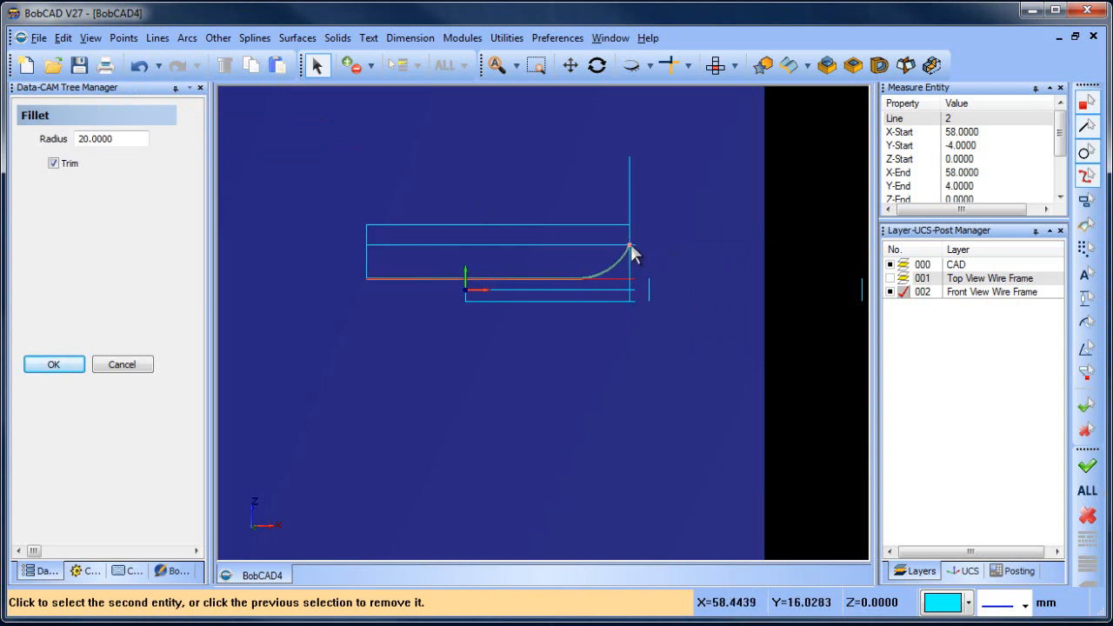
{"action": "right_click", "coordinate": [631, 248]}
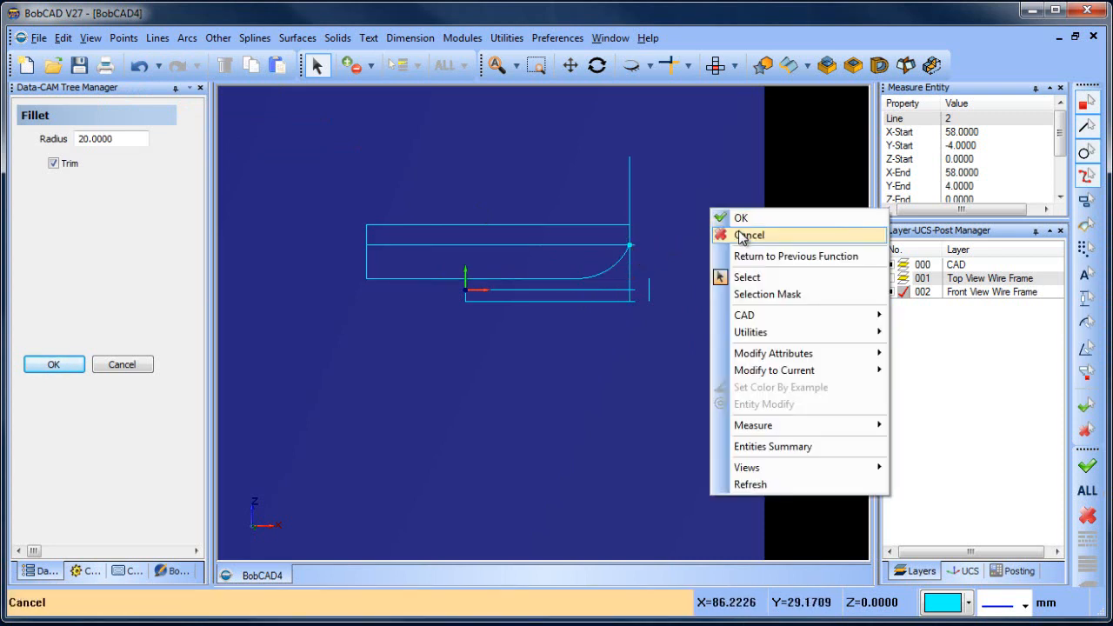
{"action": "left_click", "coordinate": [749, 235]}
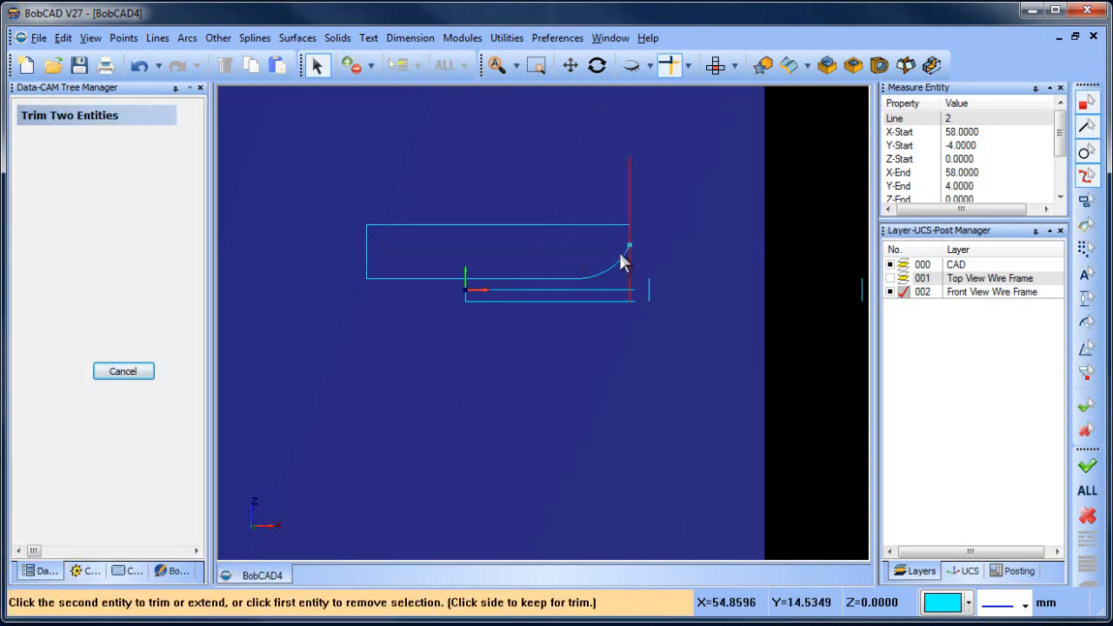
Trim the tall right vertical line so the fillet ends at the intersection point.
{"action": "left_click", "coordinate": [628, 253]}
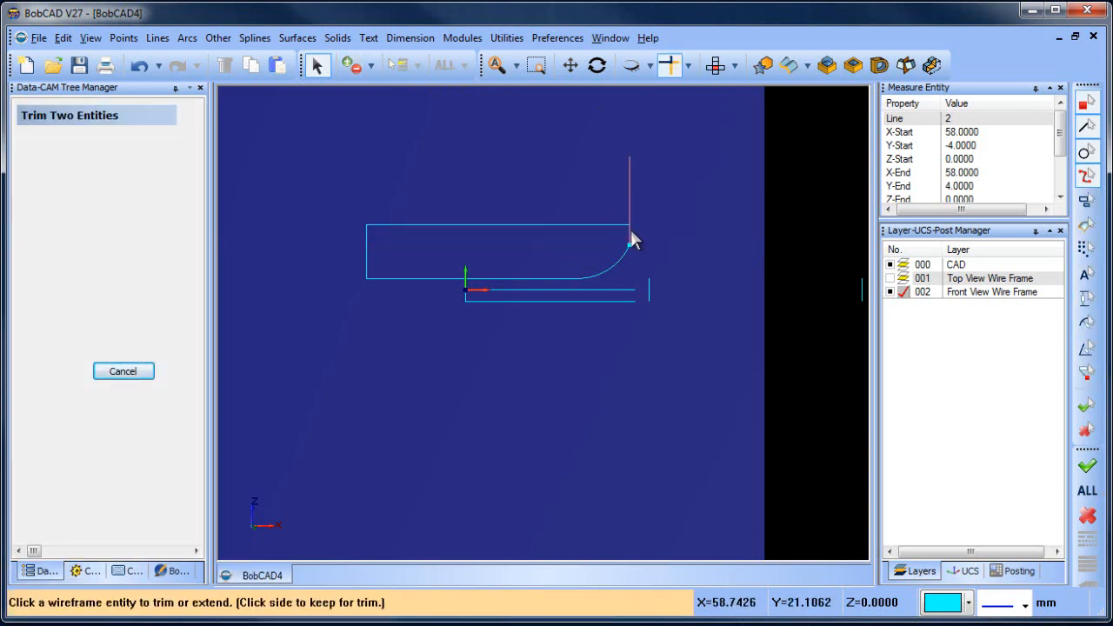
{"action": "right_click", "coordinate": [630, 240]}
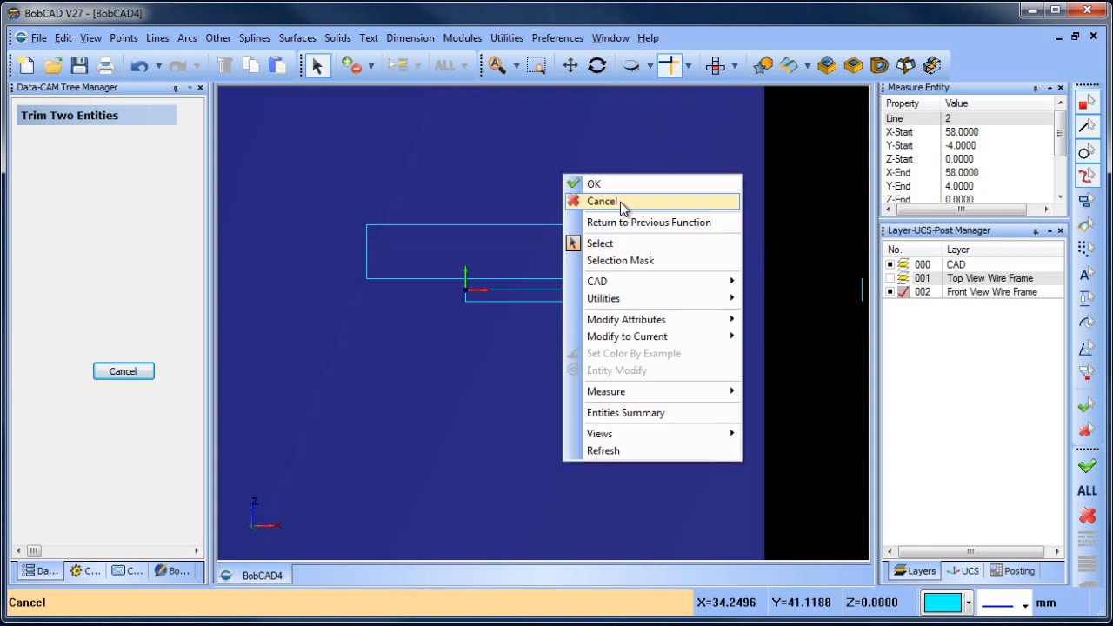
{"action": "left_click", "coordinate": [602, 201]}
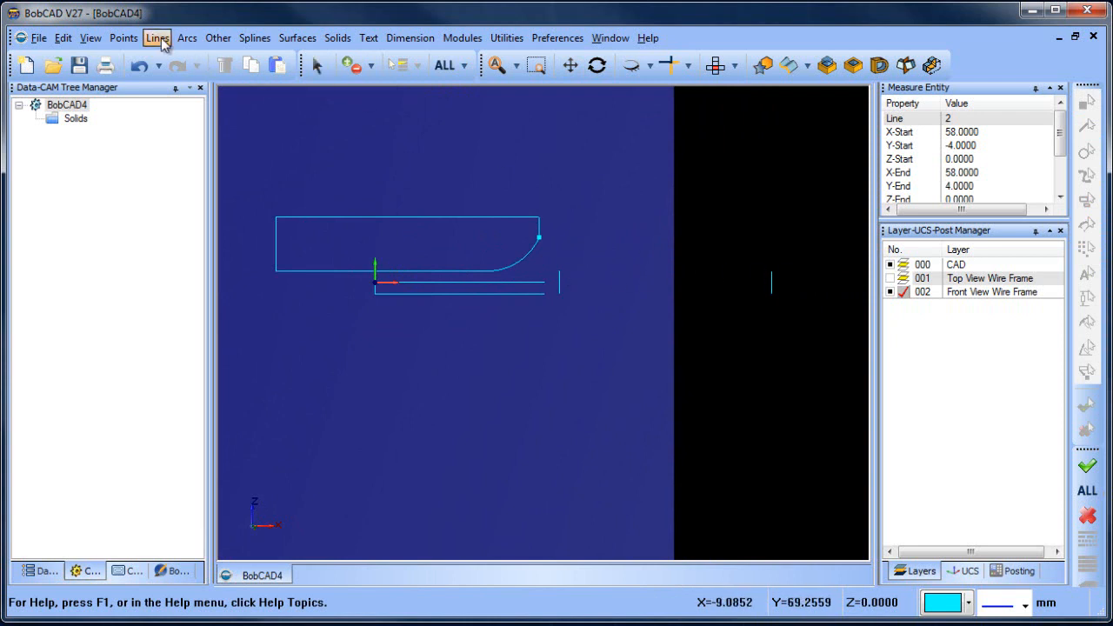
Join the loose line pieces on the right with Line Join.
{"action": "left_click", "coordinate": [157, 37]}
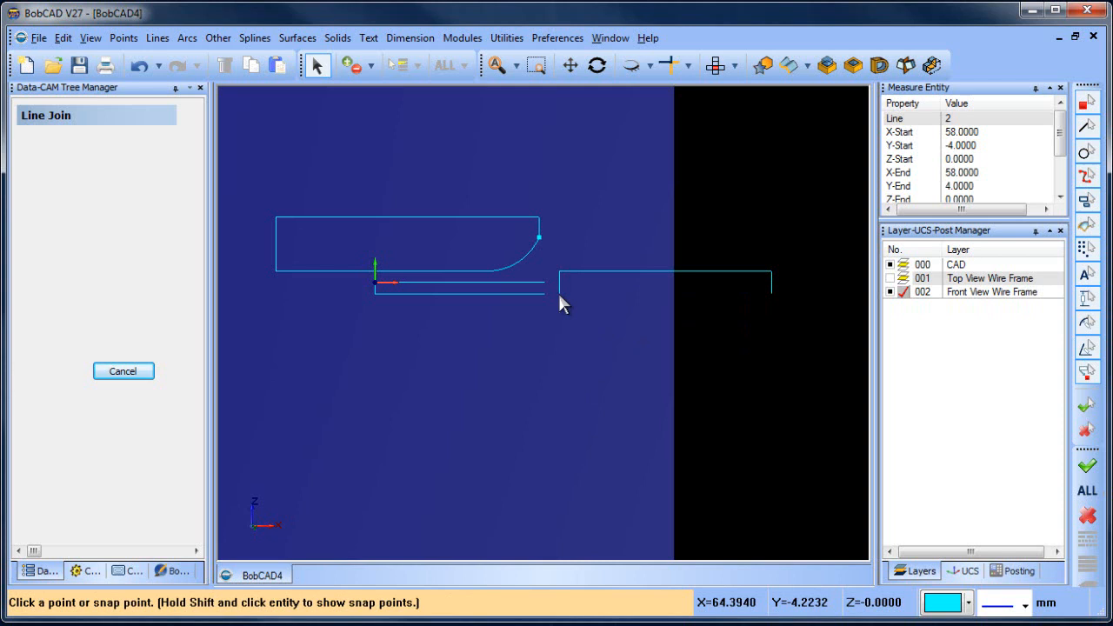
{"action": "left_click", "coordinate": [561, 293]}
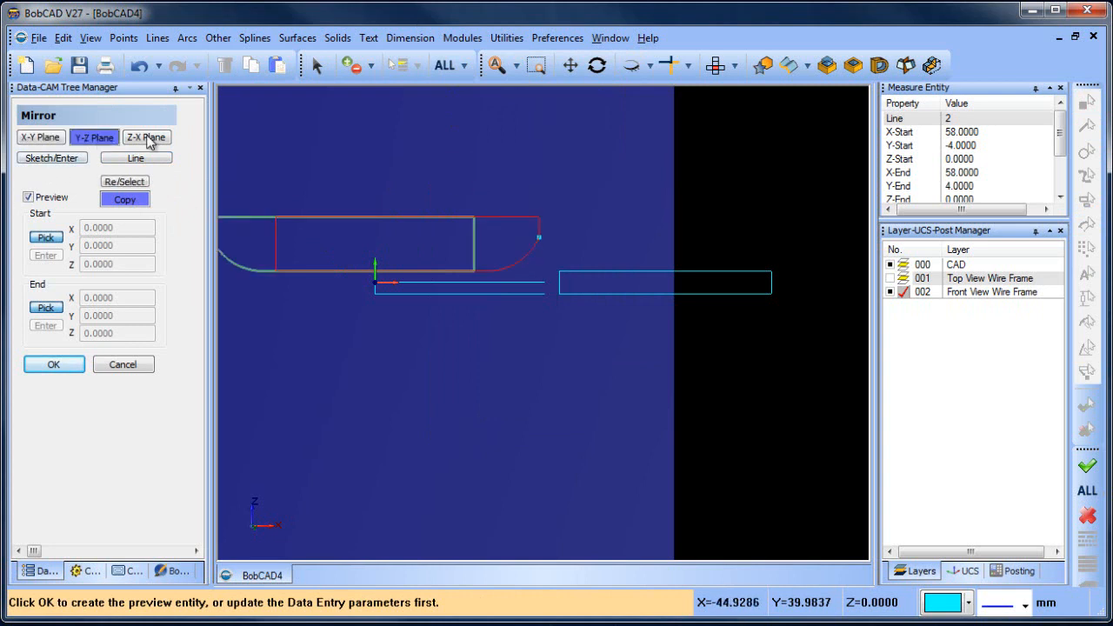
Mirror a copy of the filleted profile across the Z-X plane.
{"action": "left_click", "coordinate": [147, 138]}
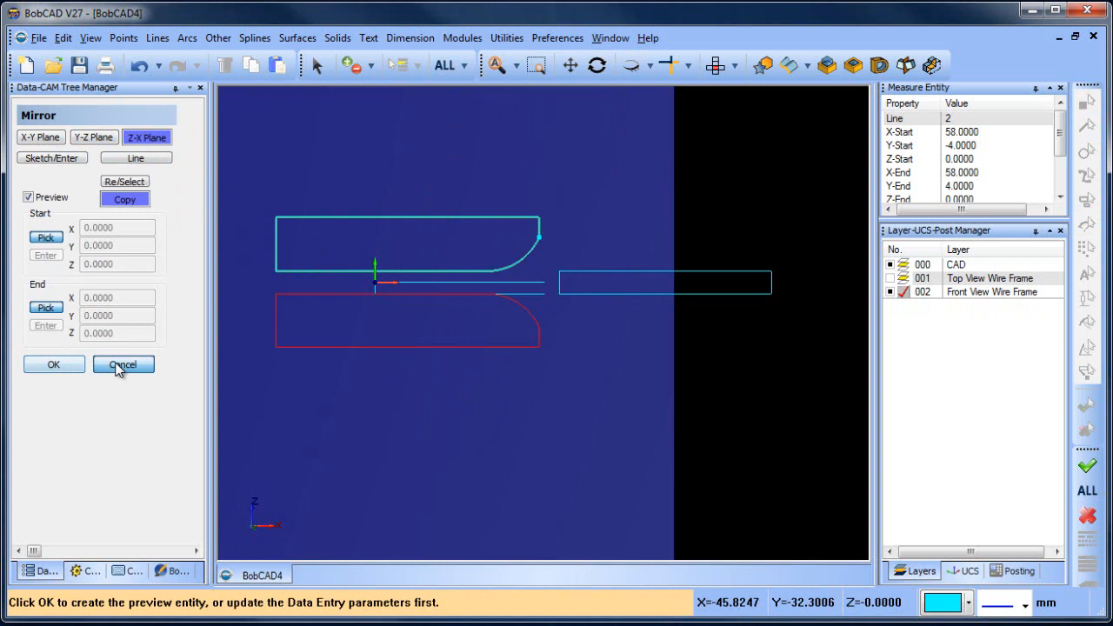
{"action": "left_click", "coordinate": [123, 364]}
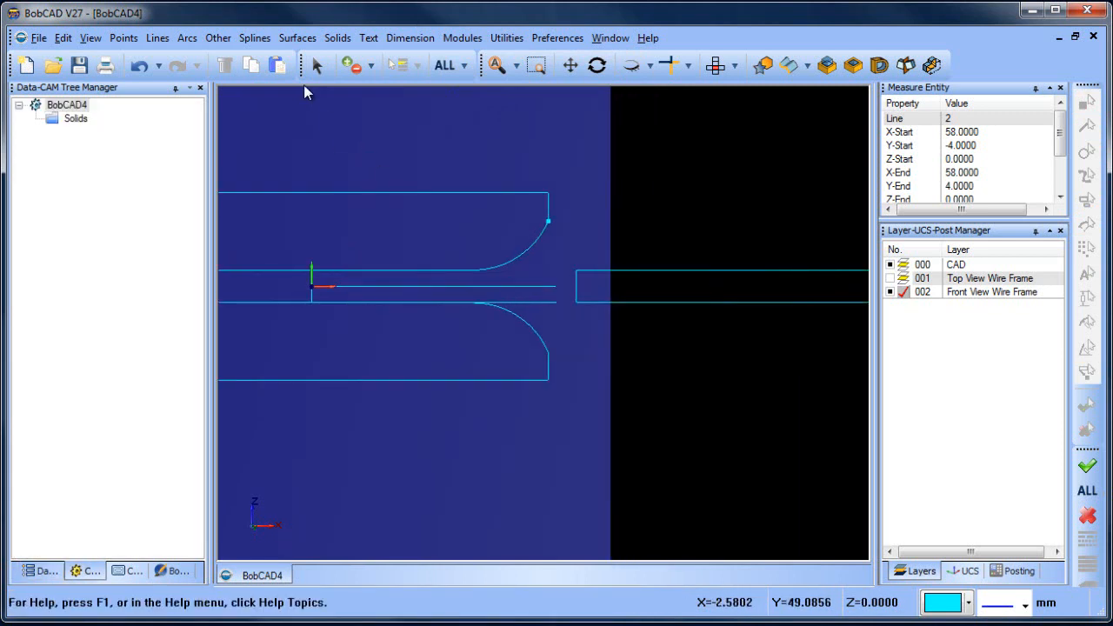